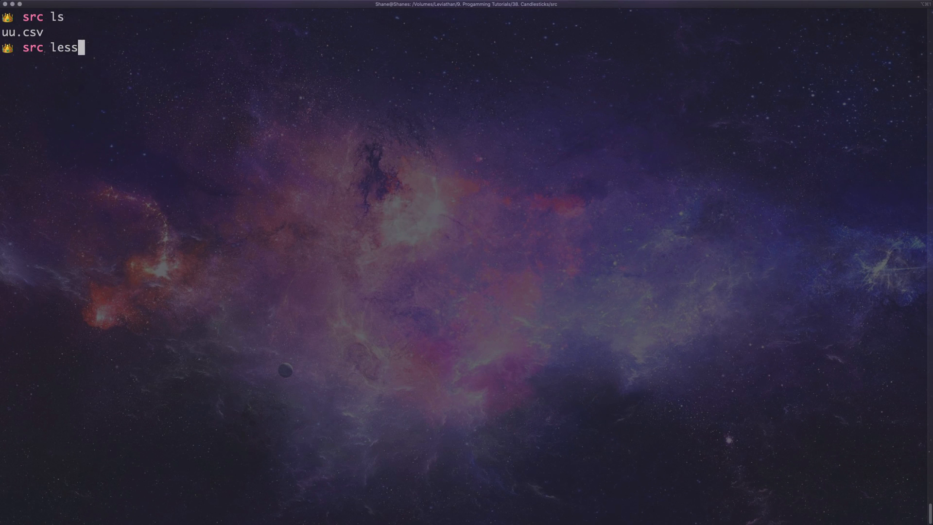
Preview uu.csv's price data, then start typing a pip install plotly command.
type(" uu.csv")
key("Return")
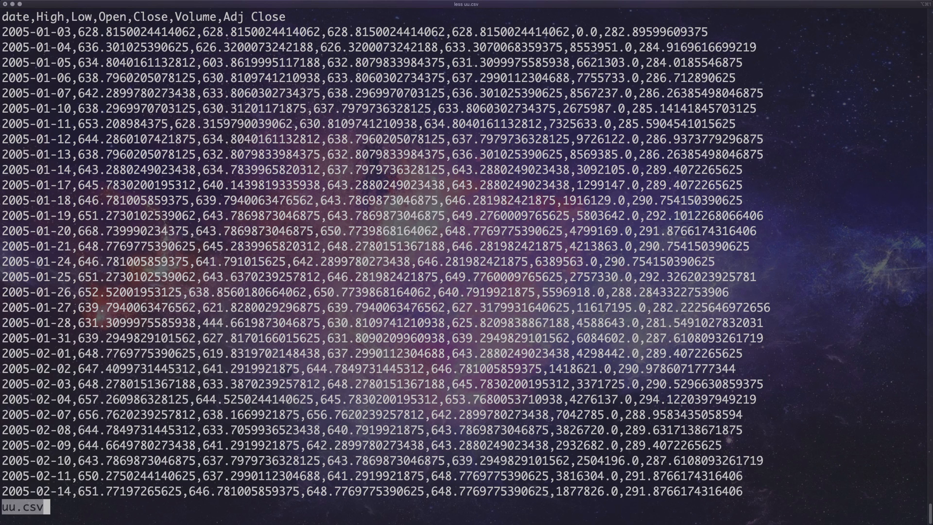
key("q")
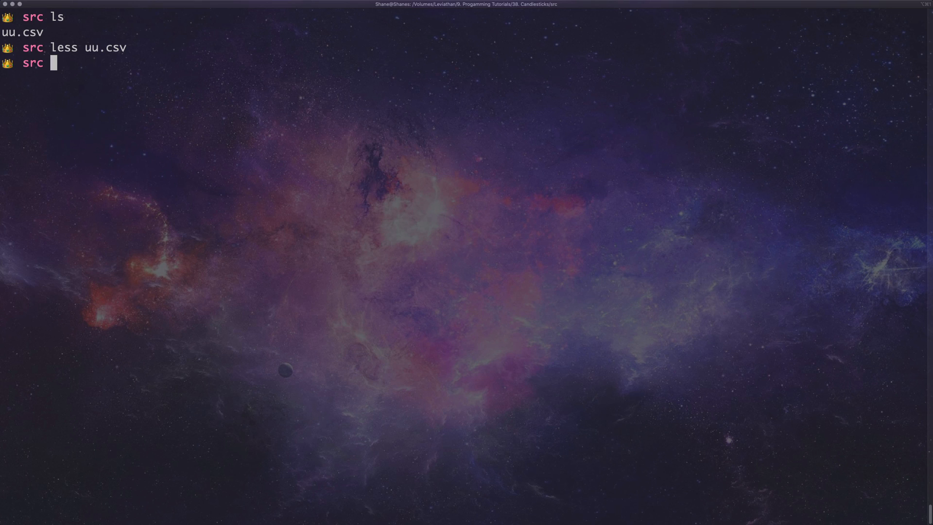
type("pip inst")
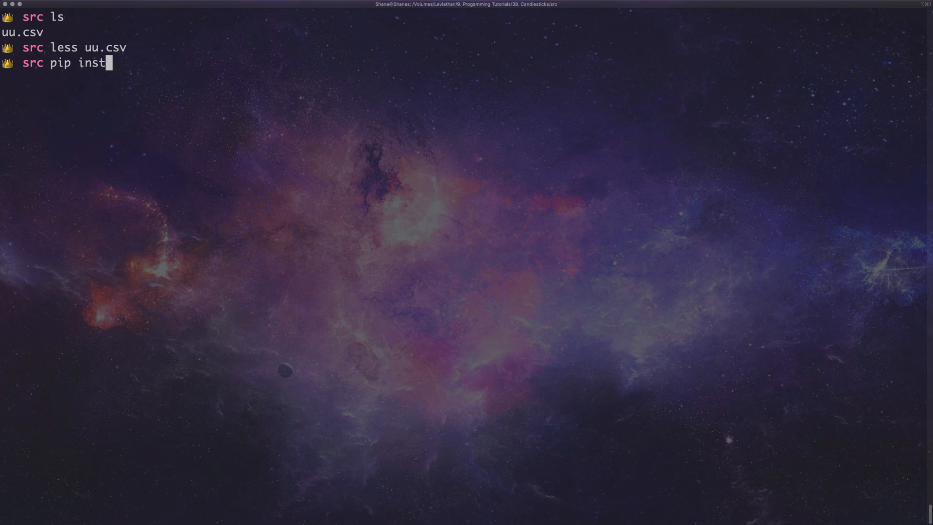
type("all plo")
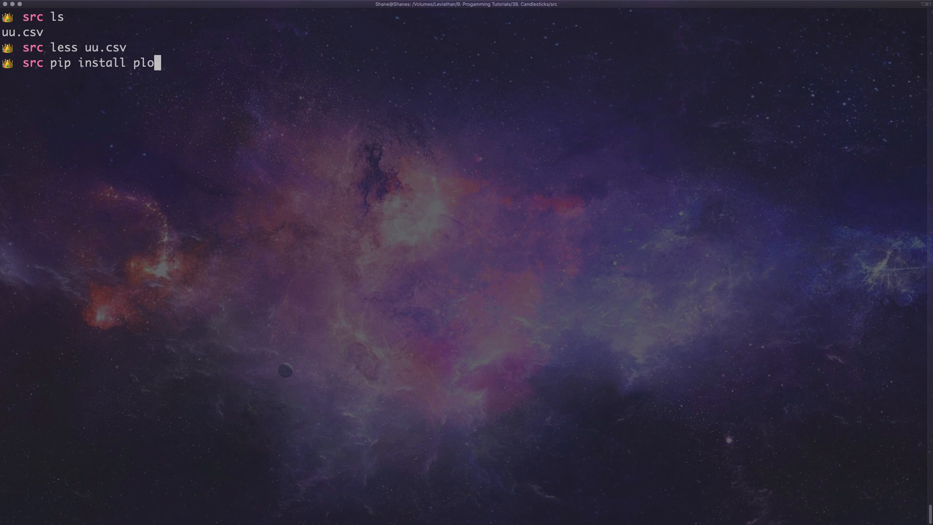
type("tly")
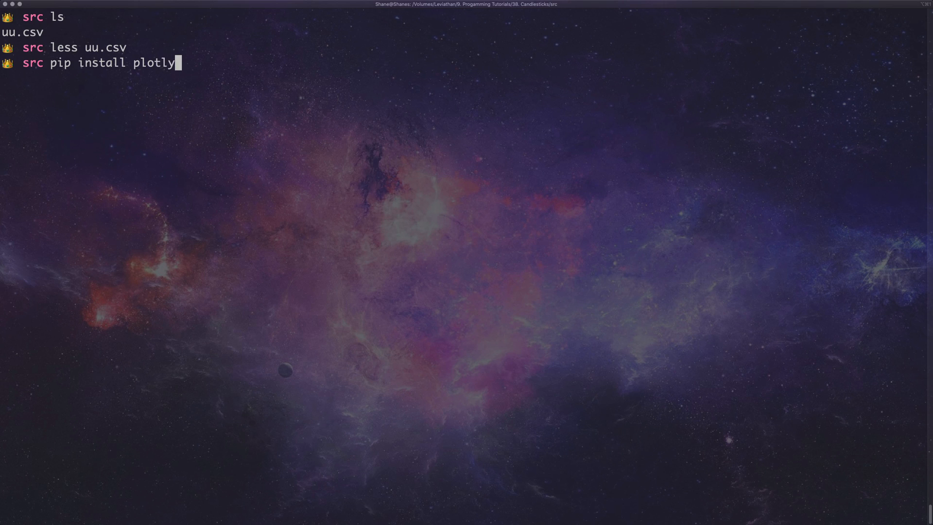
Discard the install command and open a new main.py in vi.
key("Backspace")
type("vi")
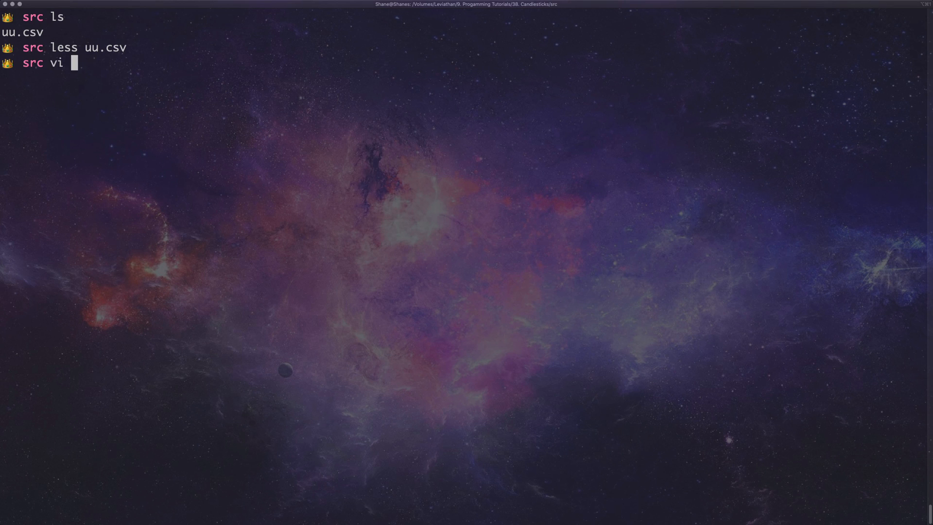
type("main.")
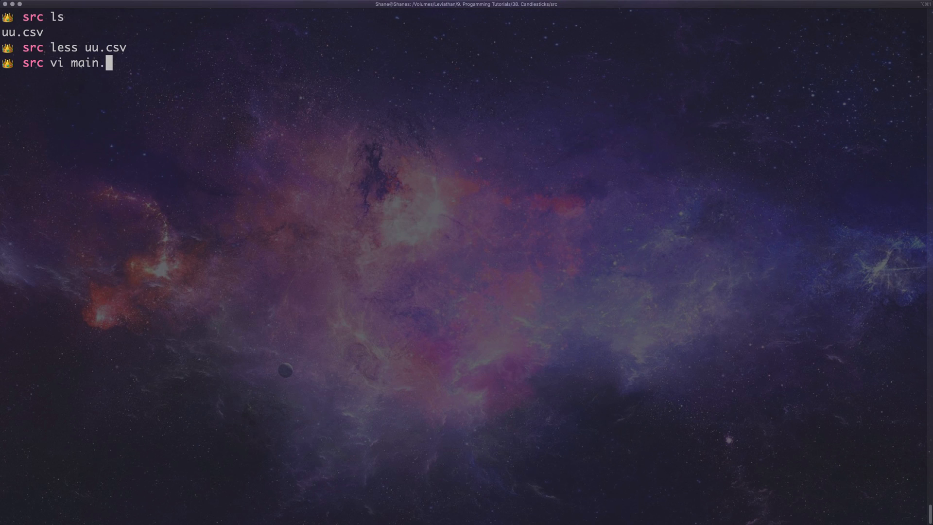
type("py")
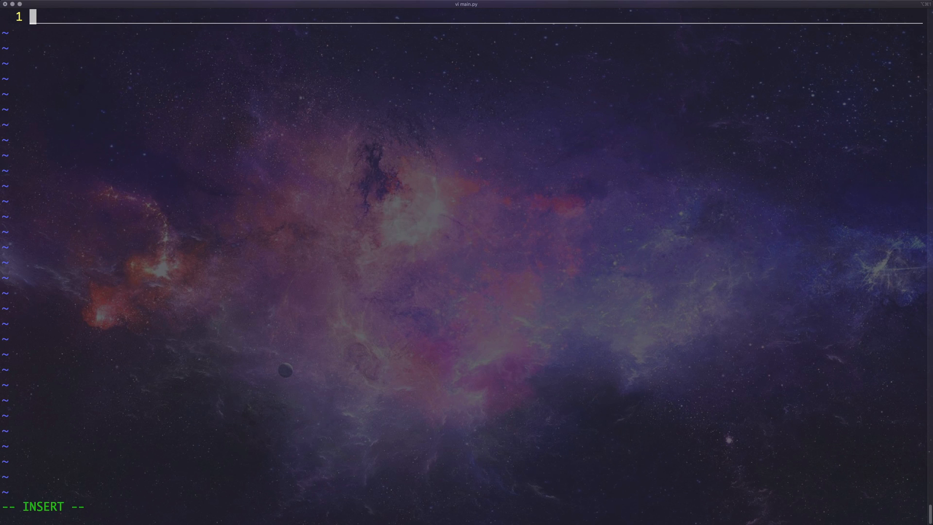
Write 'import plotly.graph_objects as go' and 'import pandas as pd' at the top of main.py.
type("import plyo")
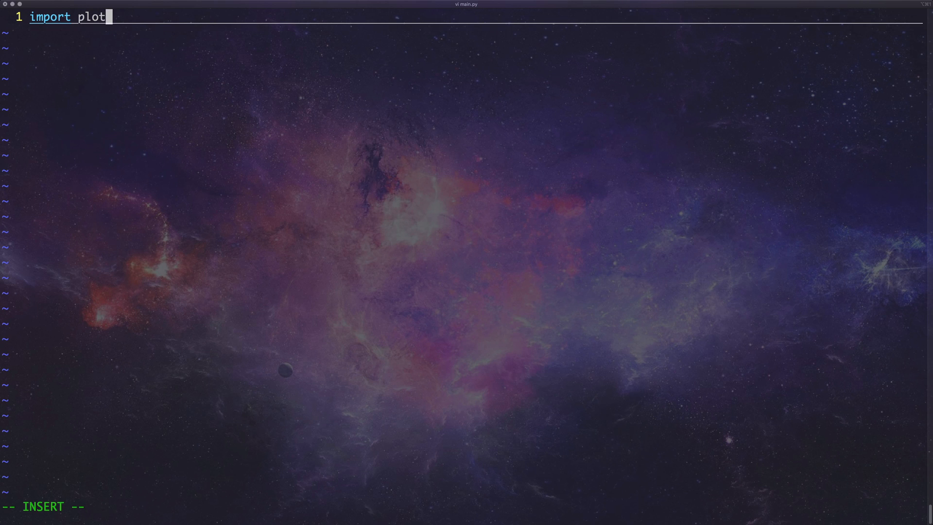
type("ly.grap")
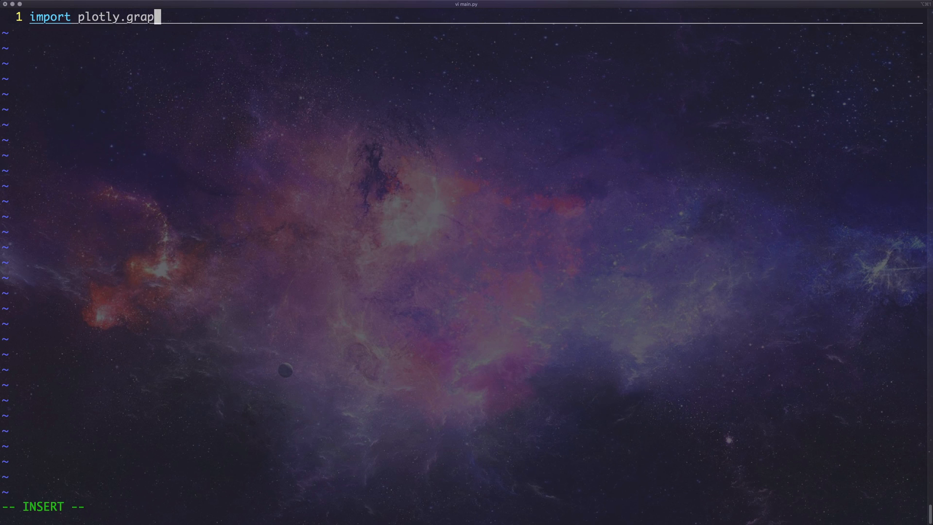
type("h_obej")
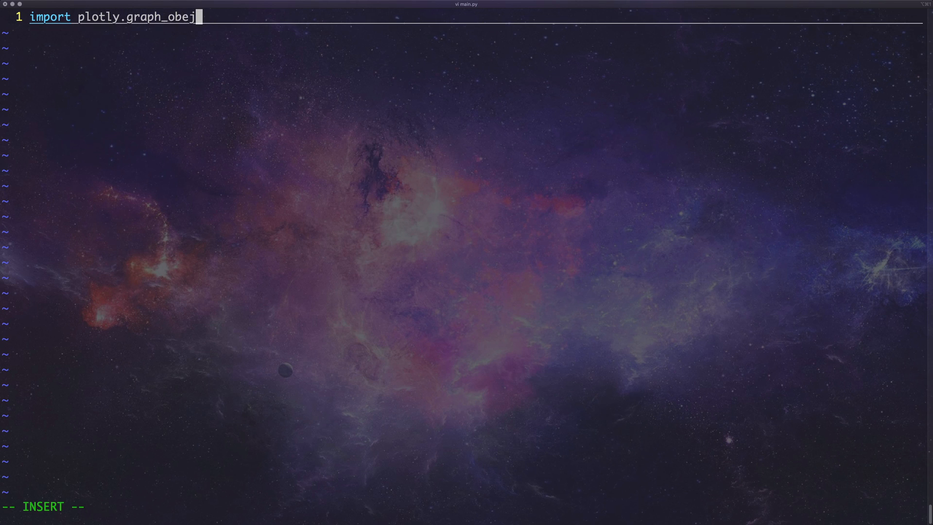
type("cts as")
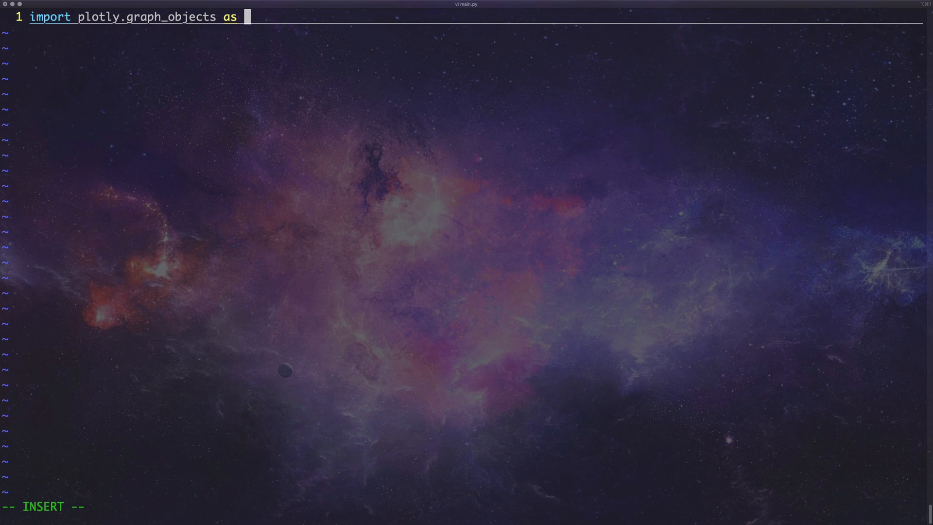
type("go")
type("im")
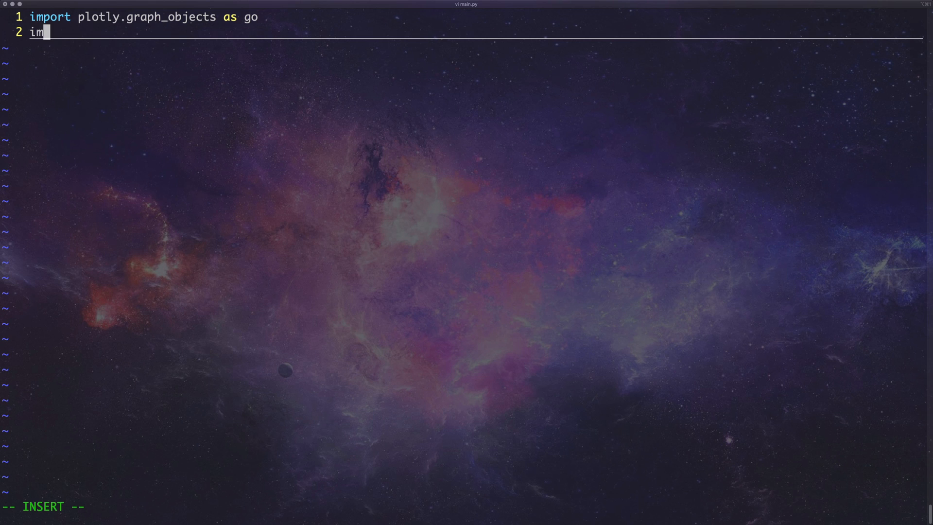
type("port pandas")
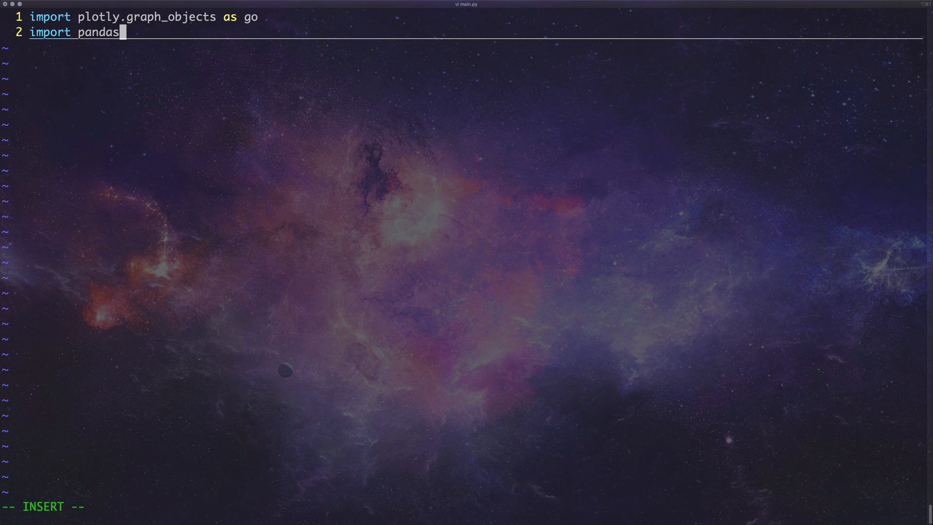
type("as pd")
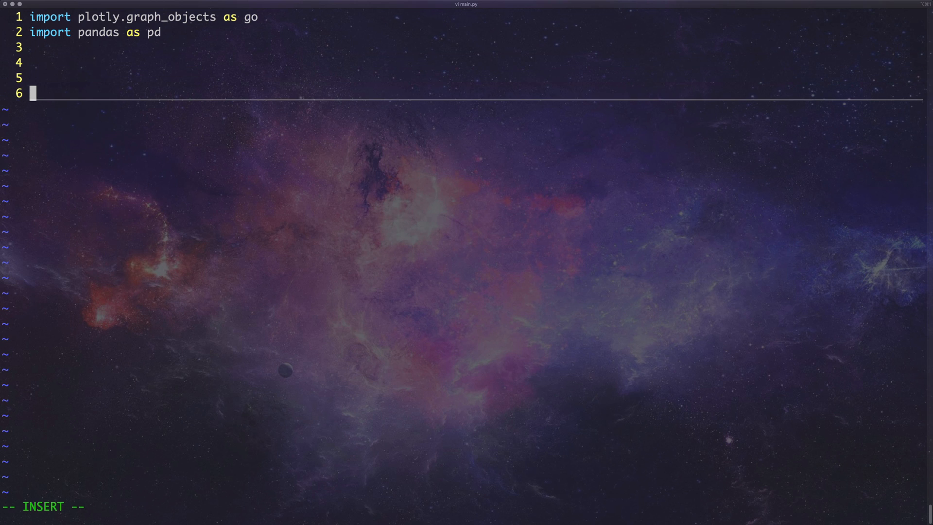
Add an if __name__ == '__main__': block with a gibberish placeholder line indented below it.
type("if")
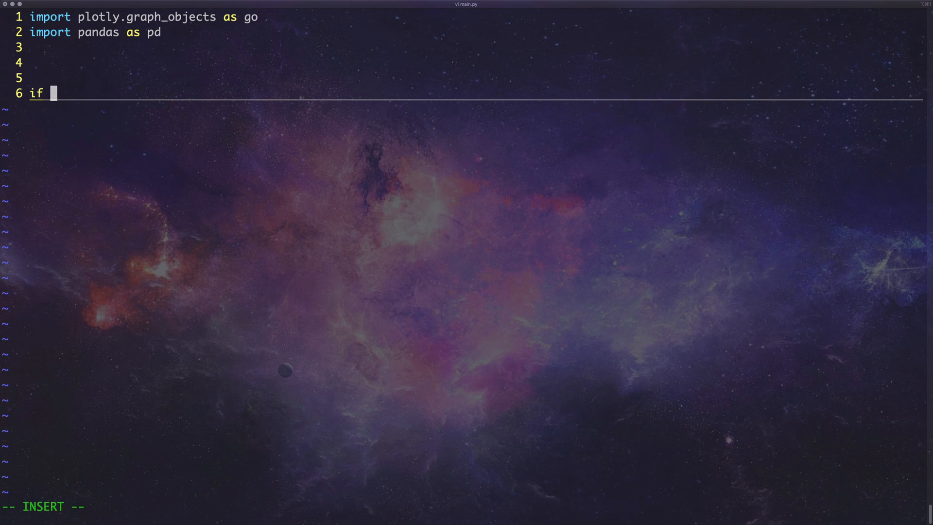
type("__nam_")
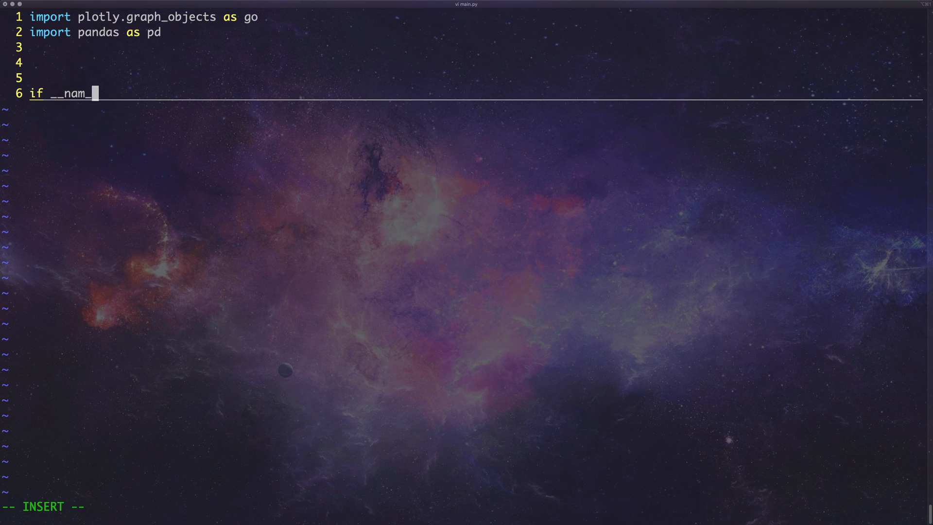
type("e__")
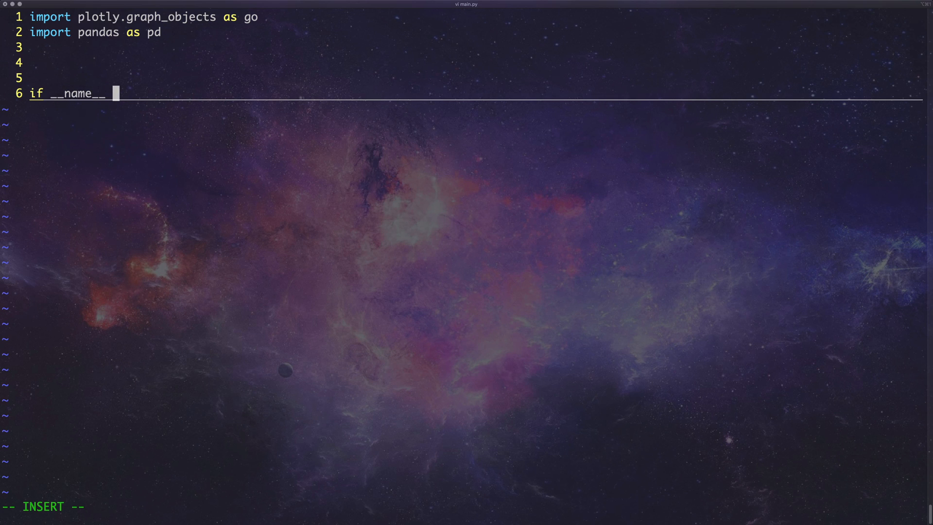
type("== '")
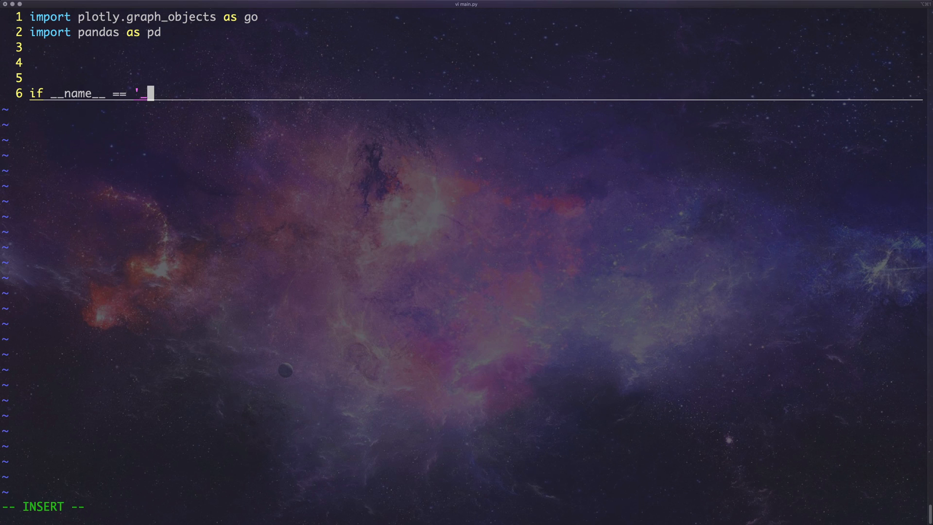
type("__main__':")
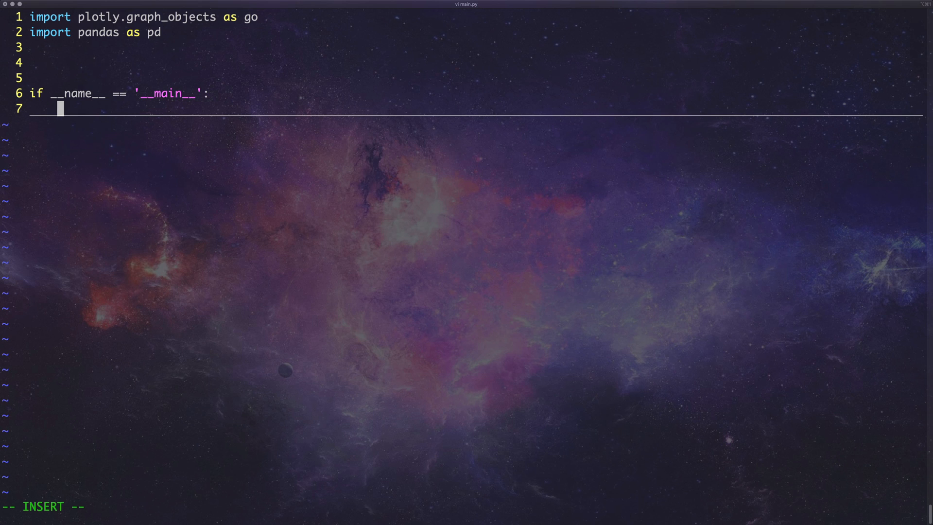
type("fl;ajsdf;kldsjafl;")
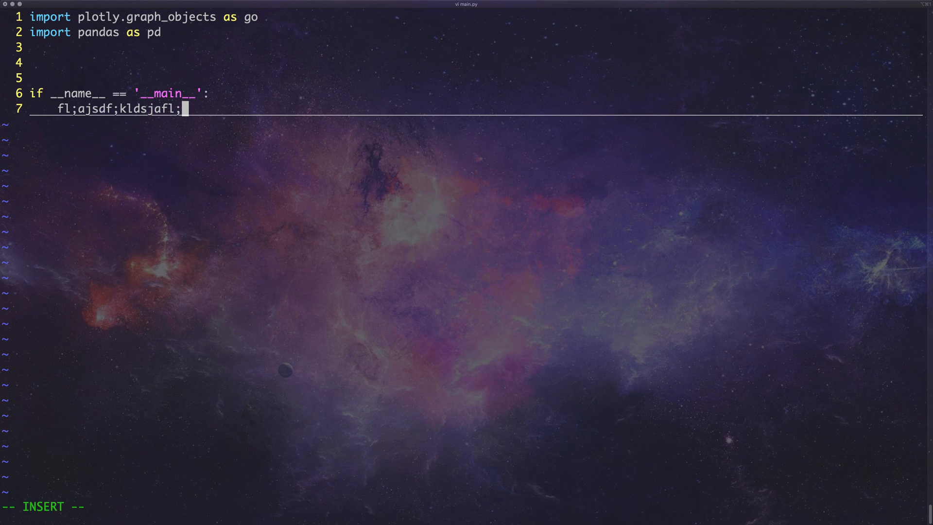
mouse_move(273, 300)
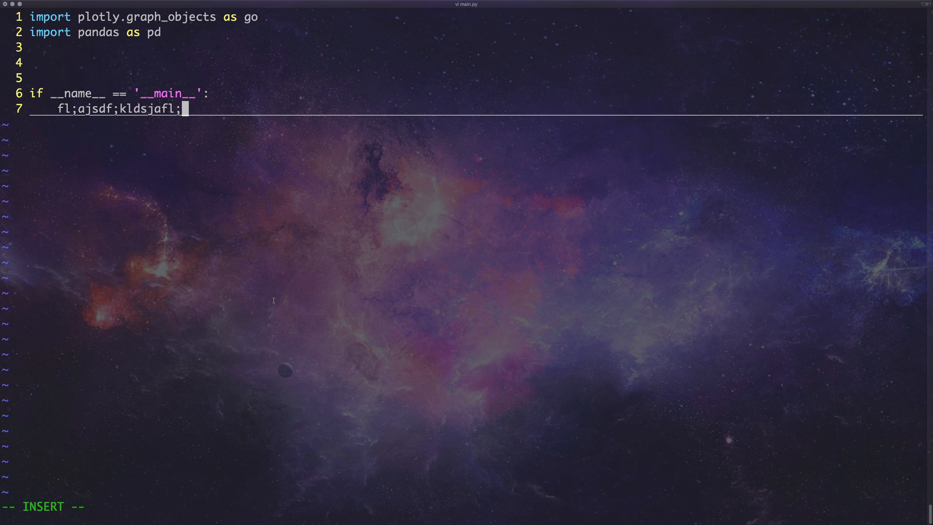
mouse_move(167, 119)
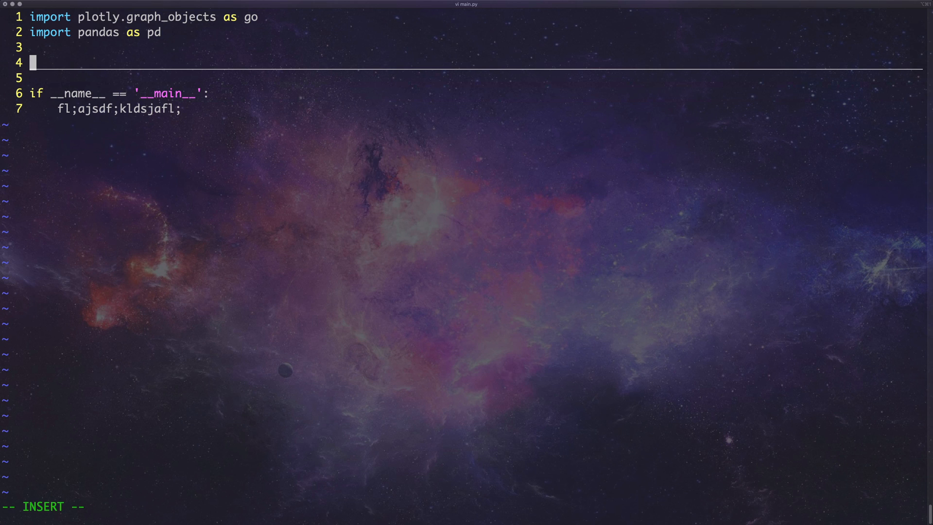
Define create_chart(df) with a 'do stuff' body, then select the junk line under the guard.
type("def ch")
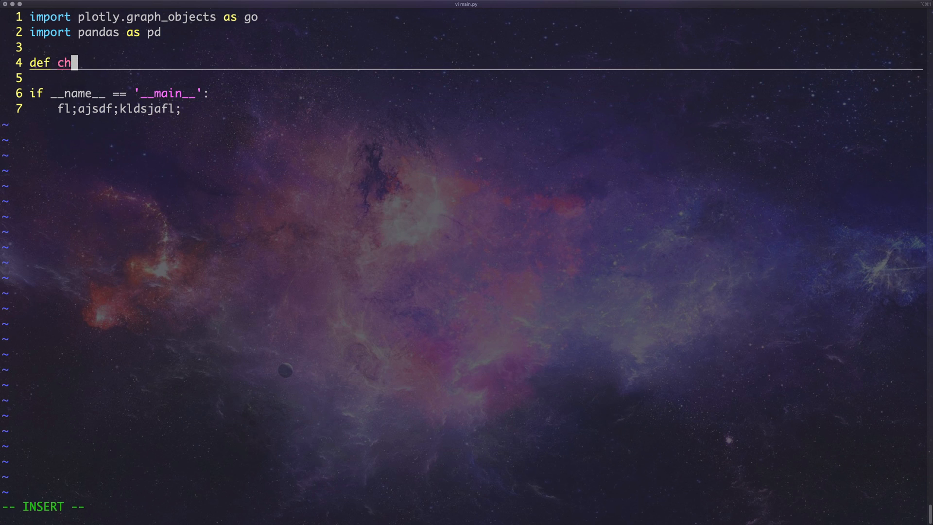
type("reate_c")
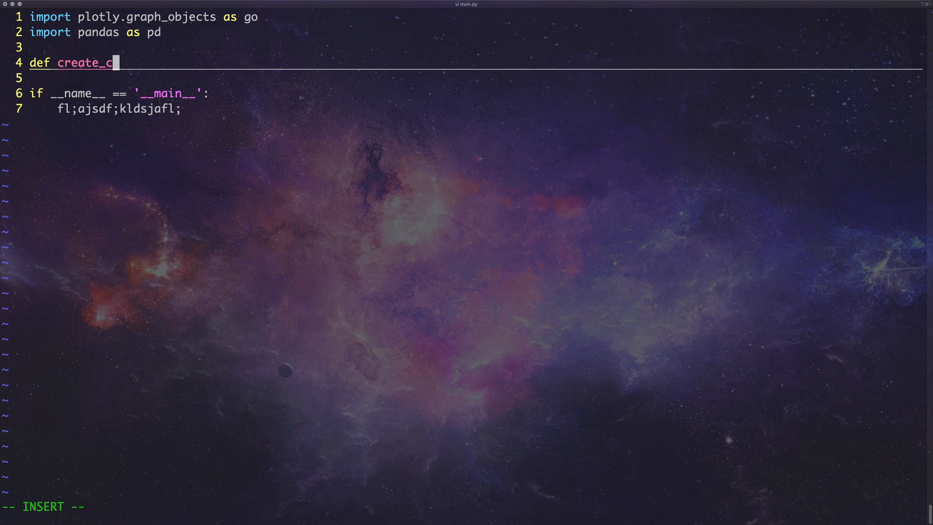
type("hart(df):")
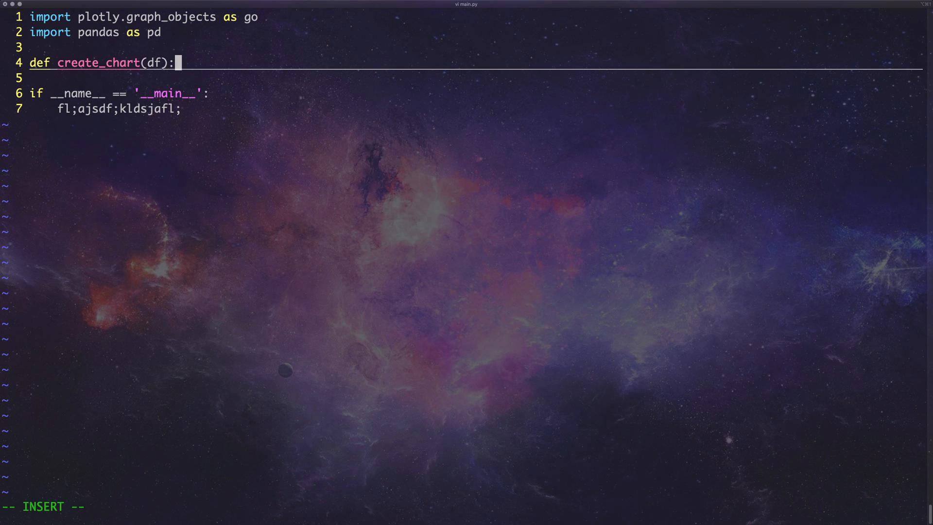
key("Return")
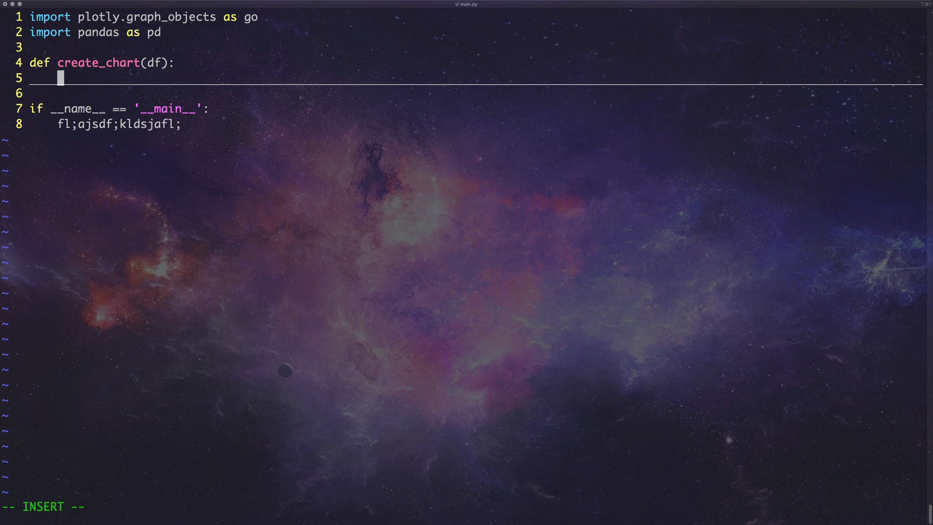
type("do stu")
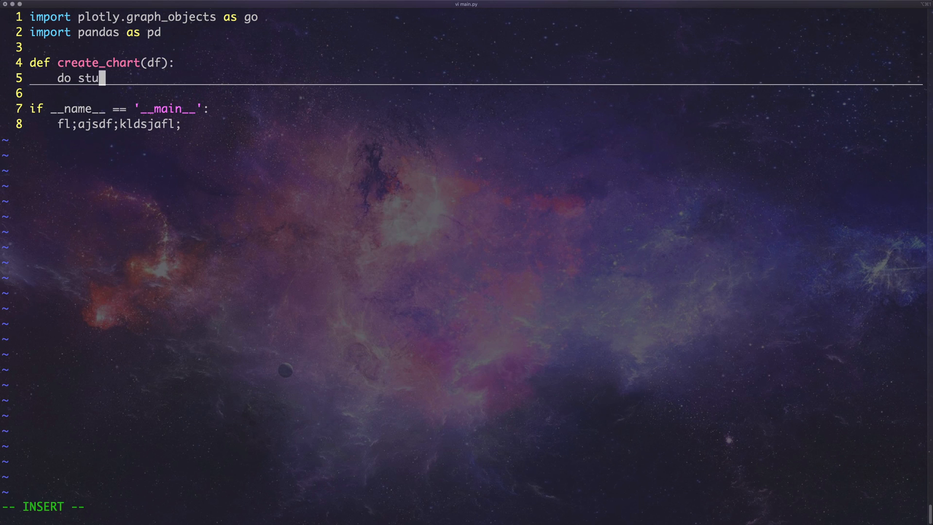
type("ff")
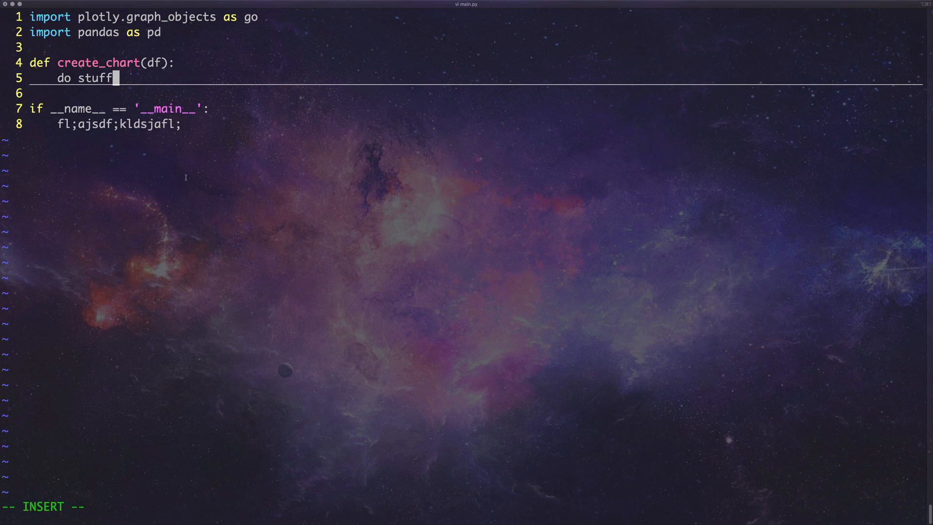
mouse_move(180, 136)
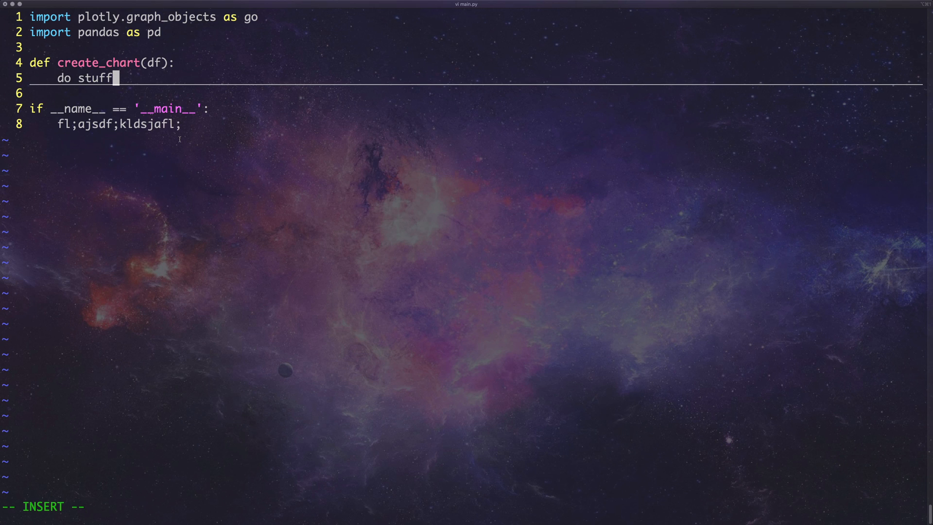
double_click(168, 108)
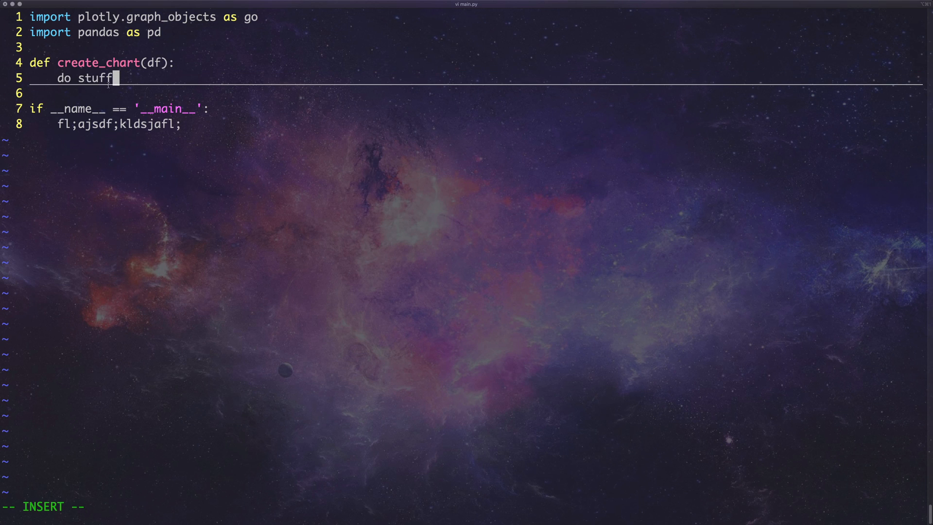
mouse_move(182, 50)
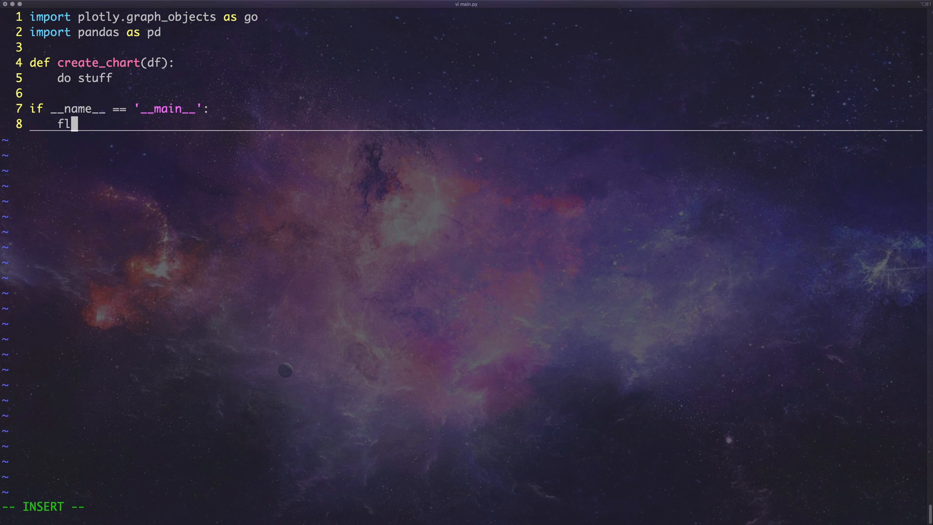
Replace the junk line with df = pd.read_csv('uu.csv') under the main guard.
key("backspace")
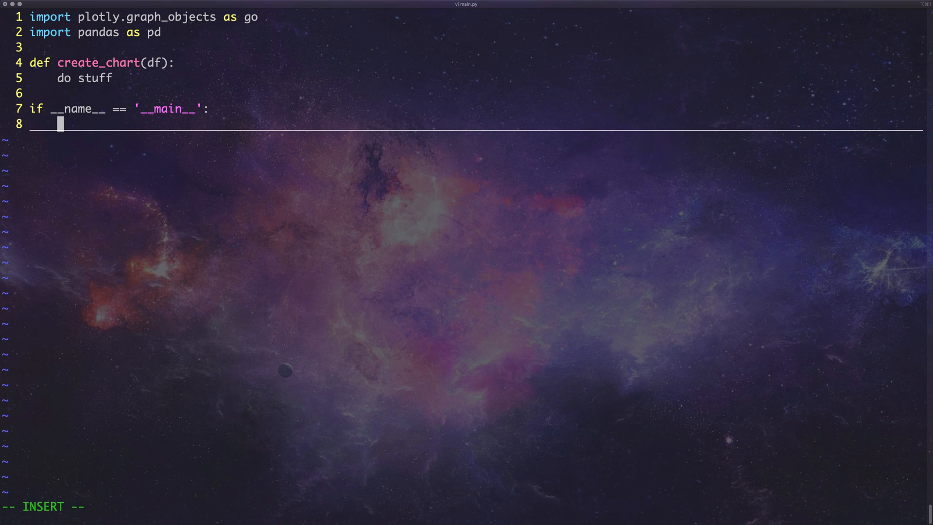
type("df")
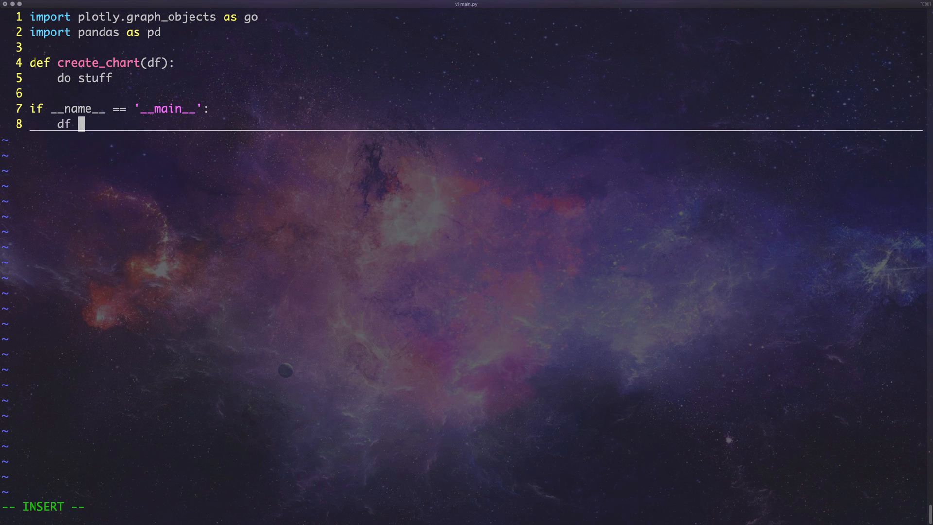
type("=")
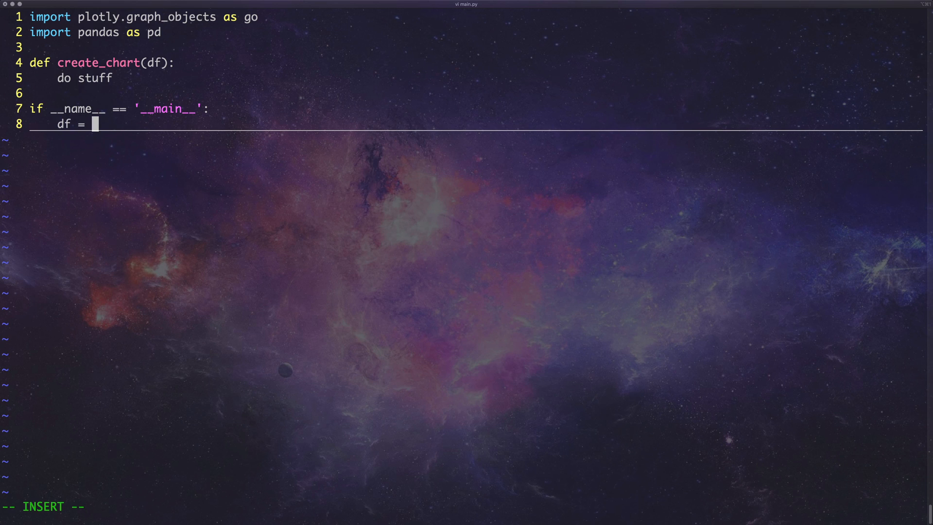
type("pd.re")
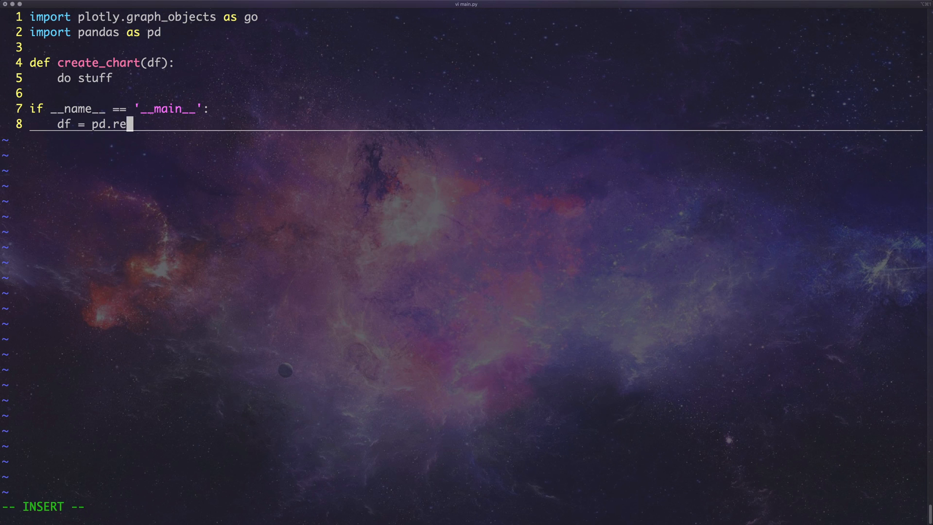
type("ad_csv")
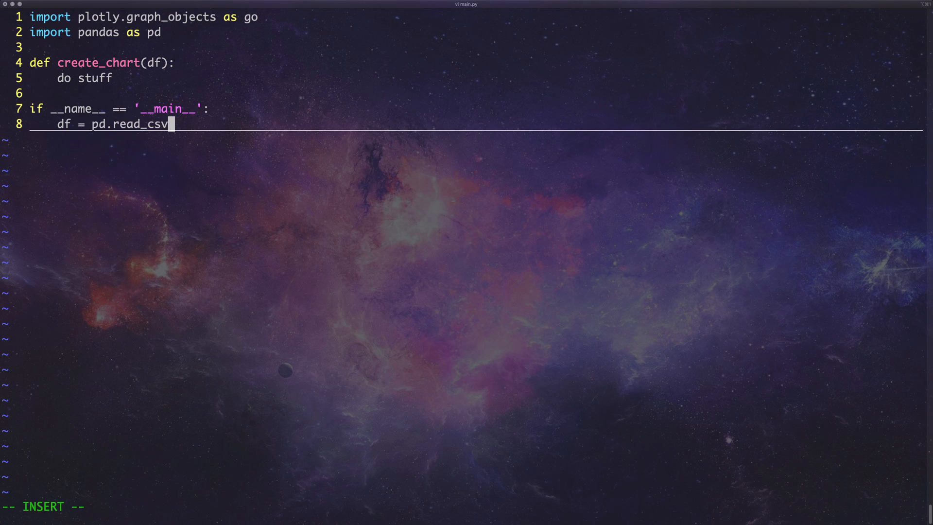
type("('")
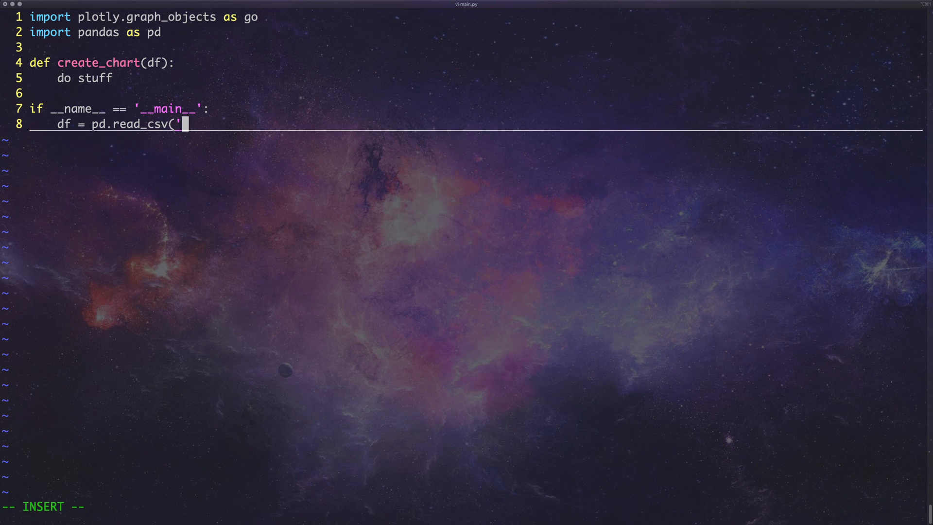
type("uu.csv")
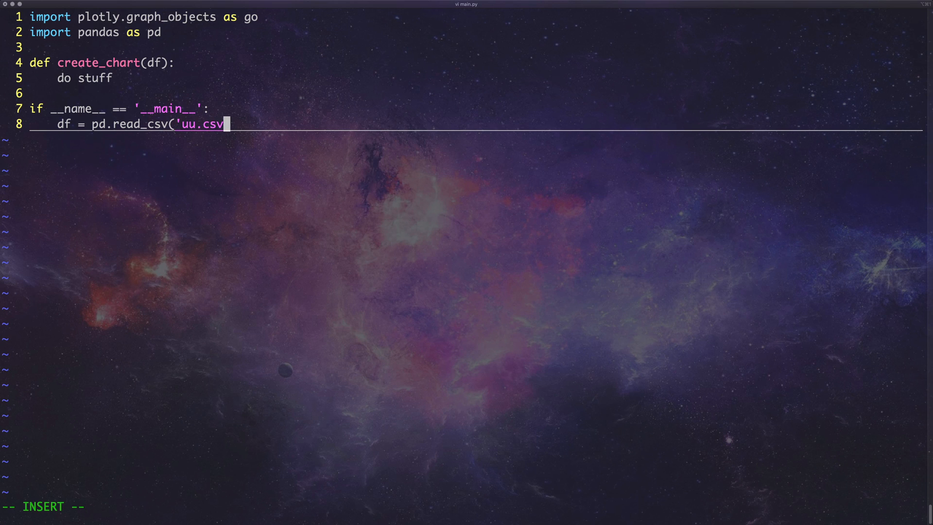
type(")")
type("create")
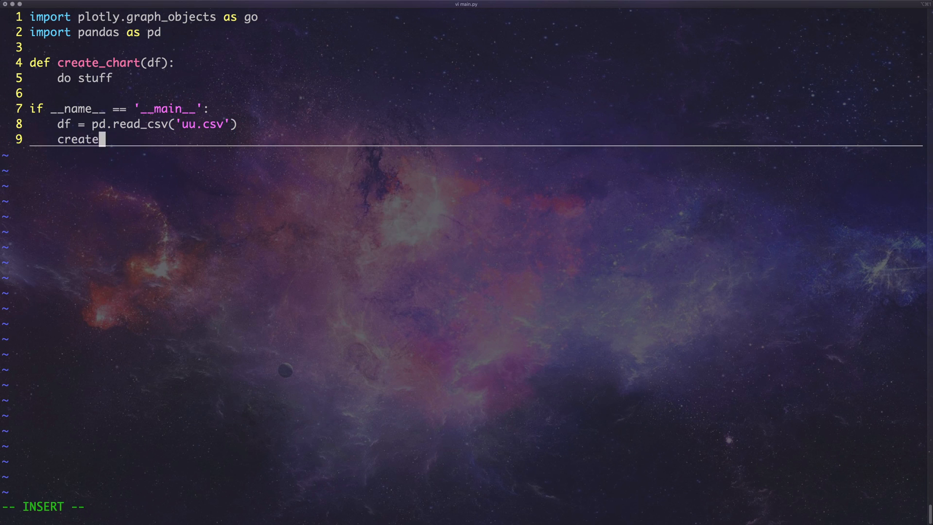
Pass the data to create_chart, merged into create_chart(pd.read_csv('uu.csv')).
type("_chart")
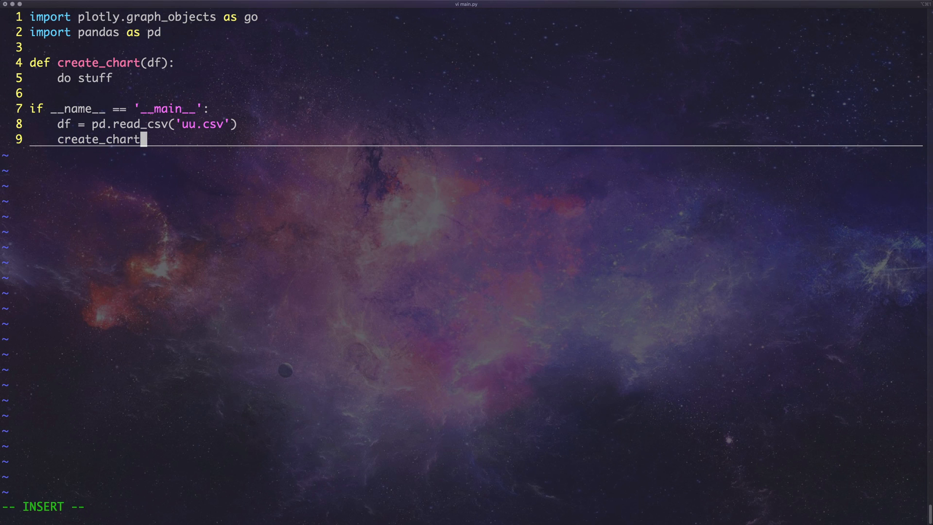
type("(df)")
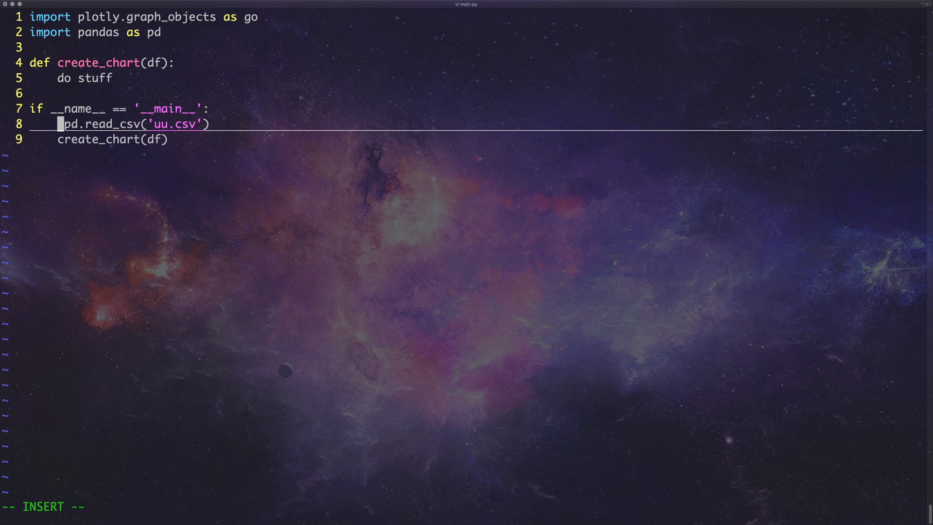
type("create_chart(")
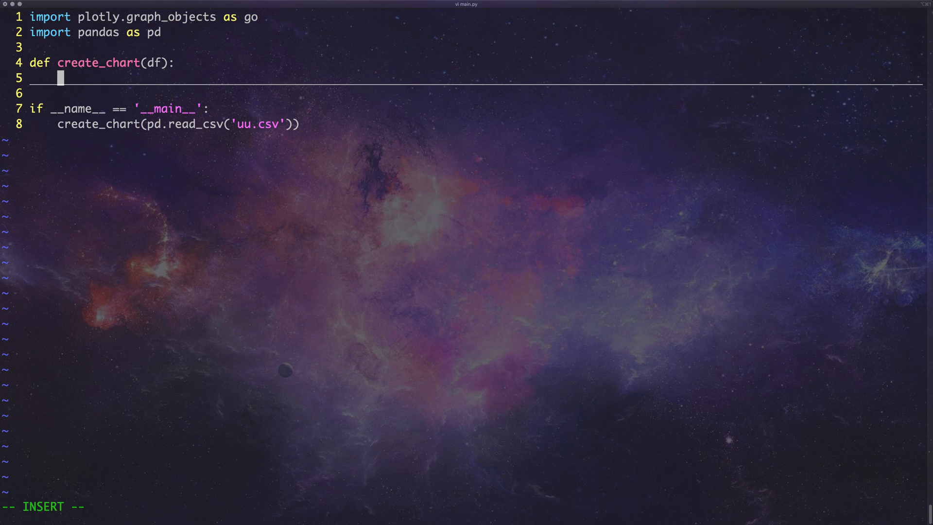
Start create_chart's body with fig = go.Figure(data=[.
type("fig")
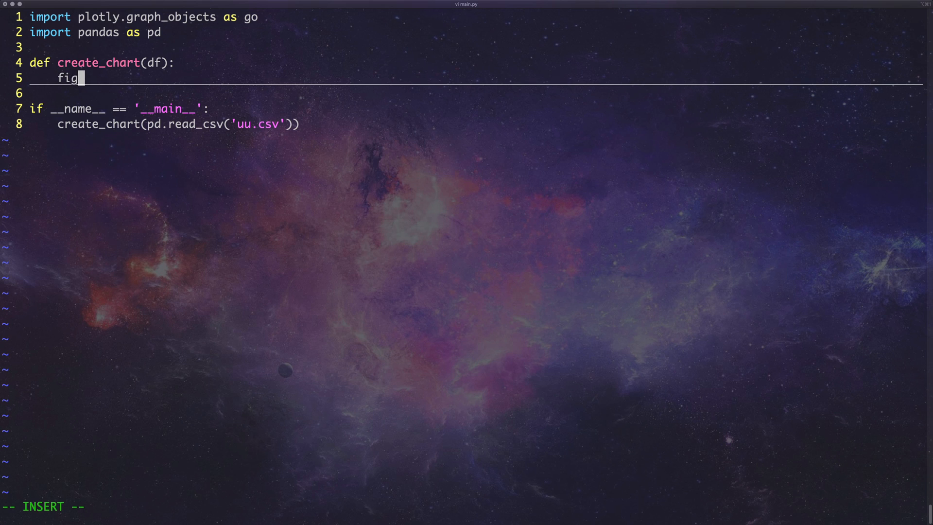
type("= go.")
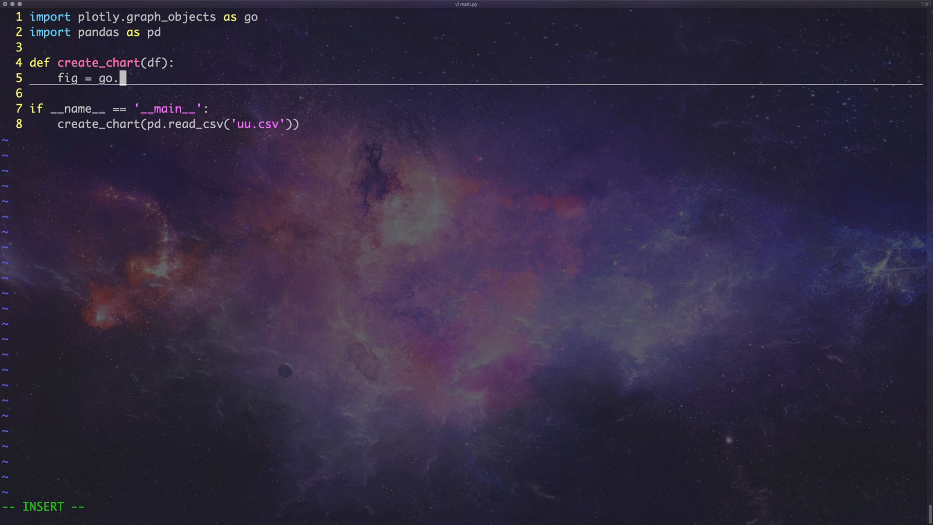
type("Fig")
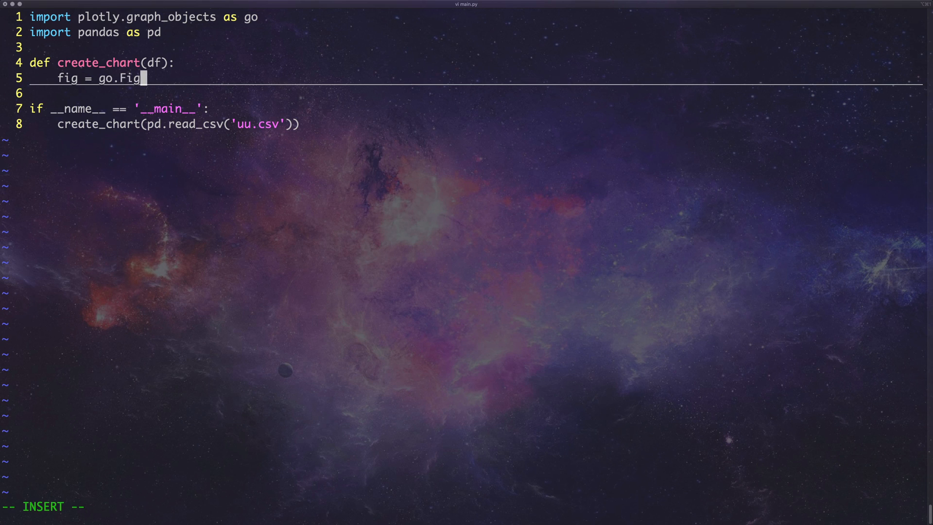
type("ure(data(")
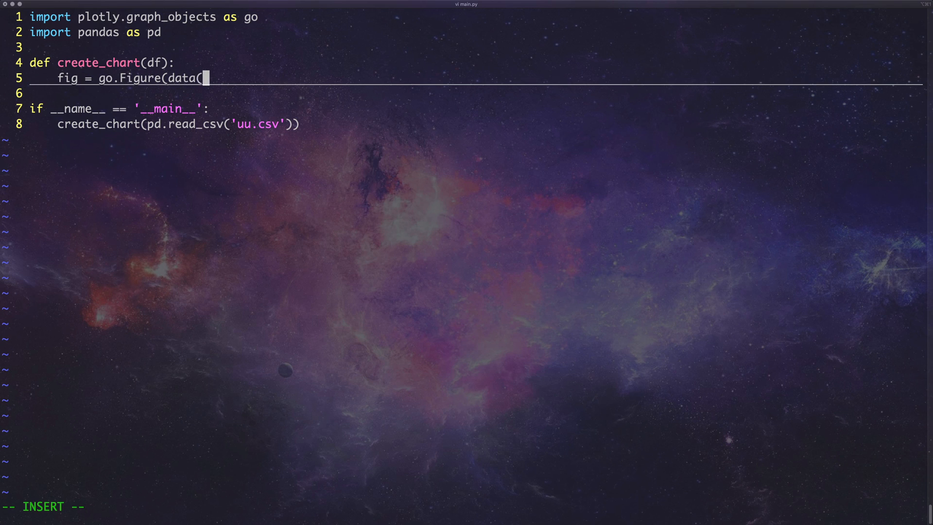
type("=")
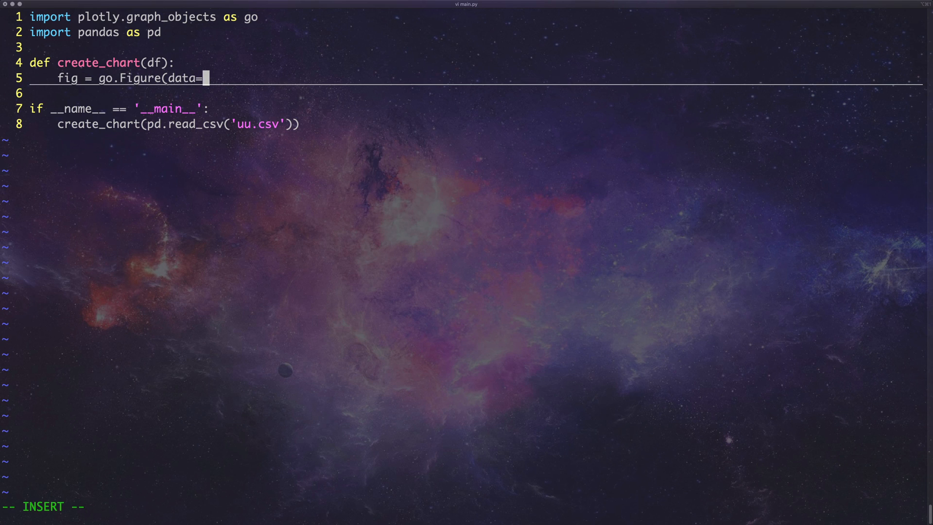
type("[")
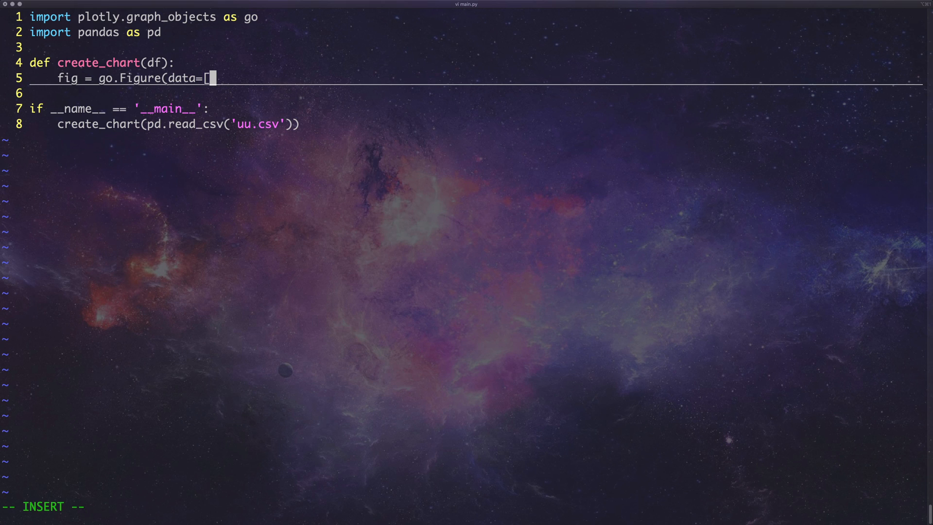
Begin the go.Candlestick trace with x=df, correcting the miscapitalised 'Stick'.
type("go.C")
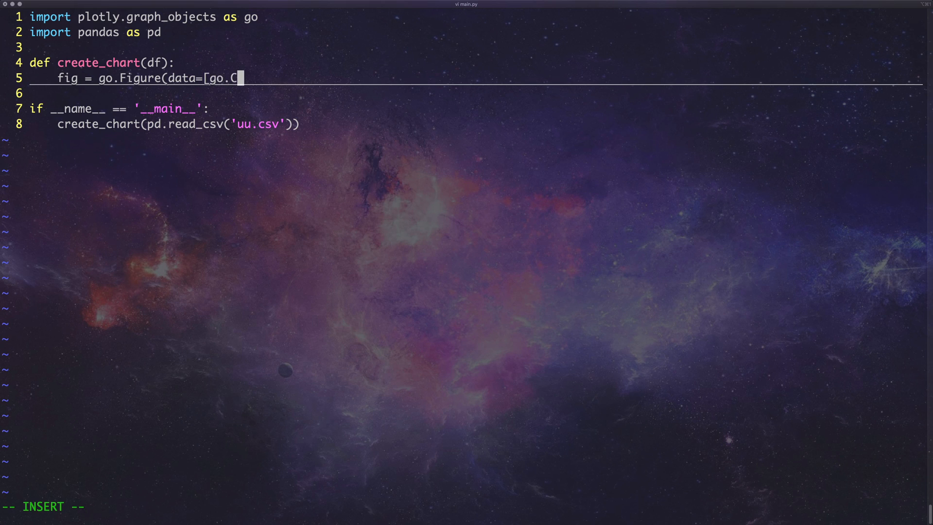
type("andle")
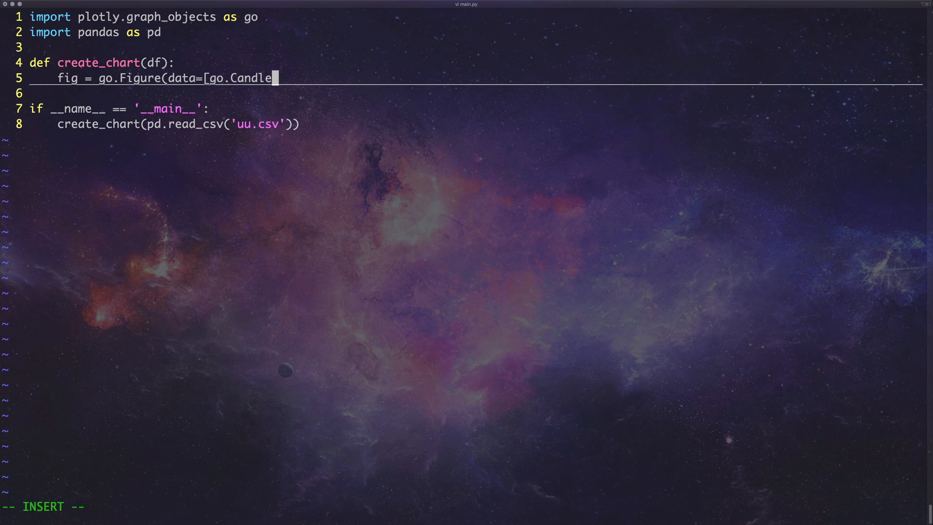
type("Stick")
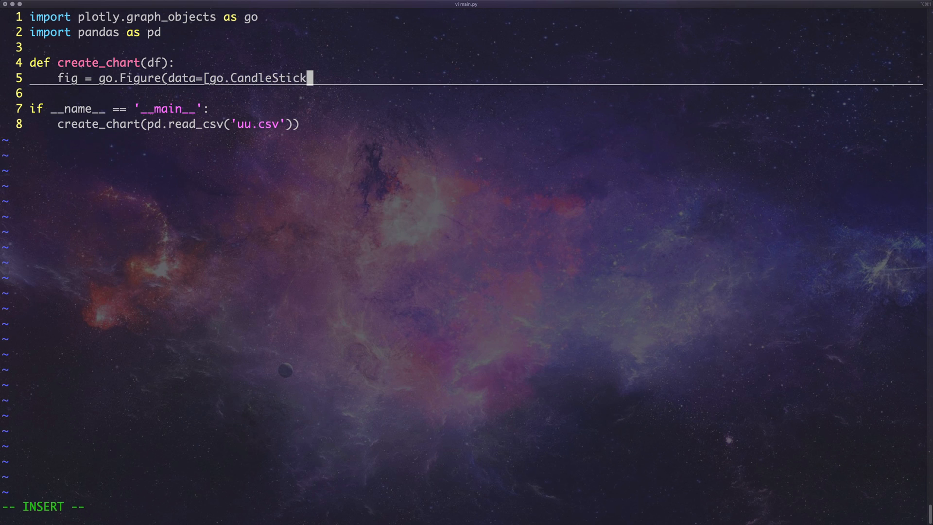
key("BackSpace")
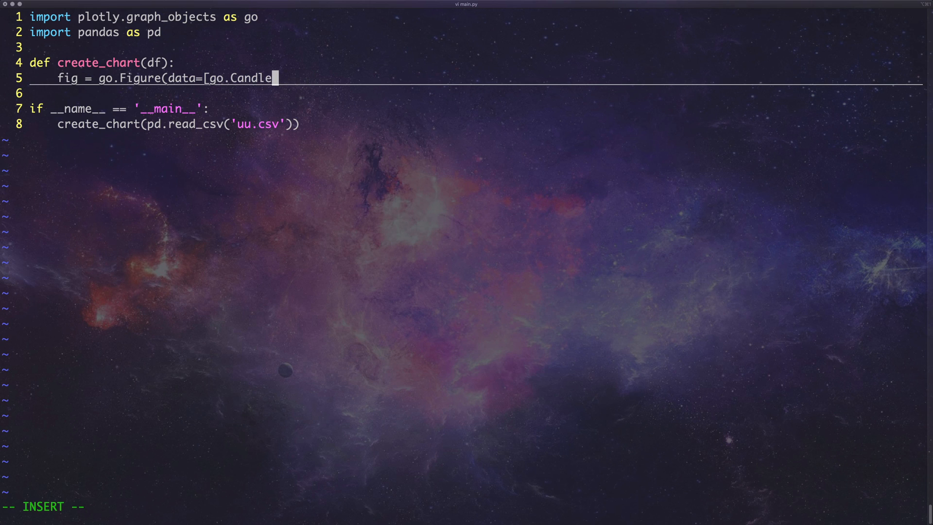
type("stick")
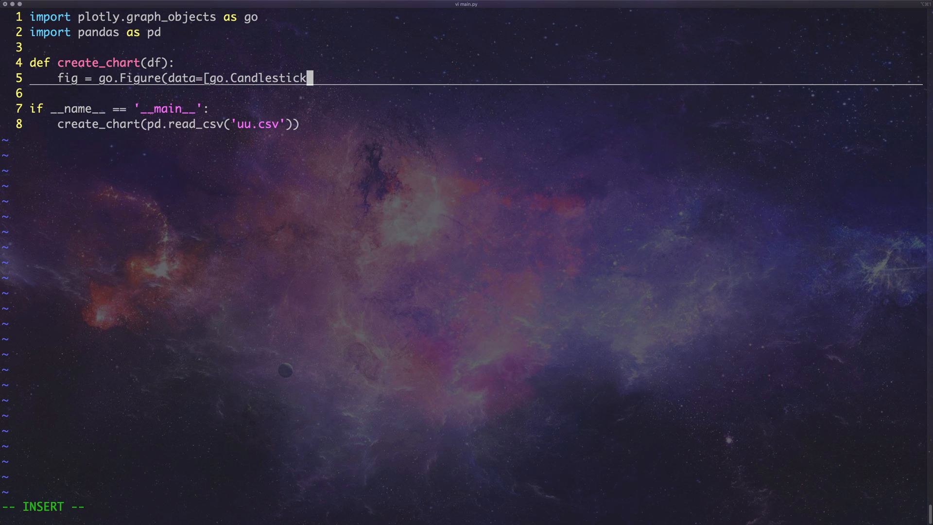
type(")")
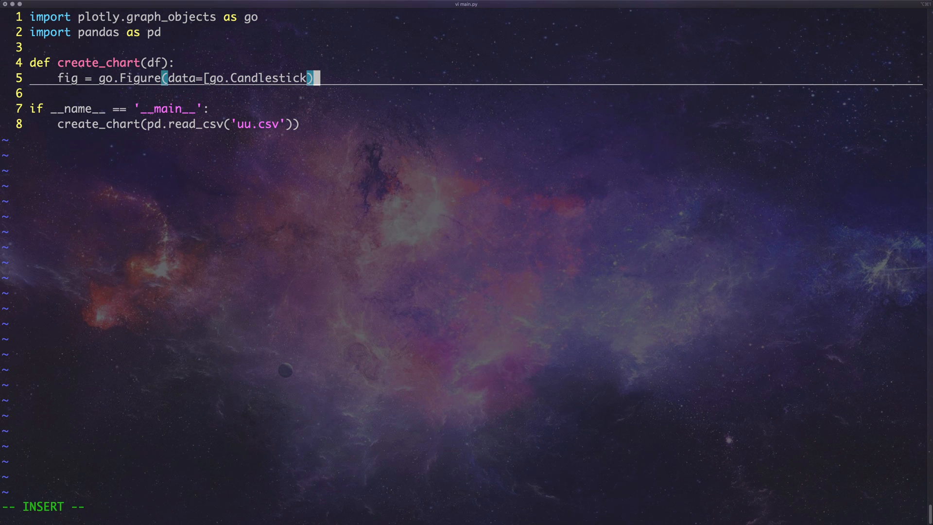
type("(x=")
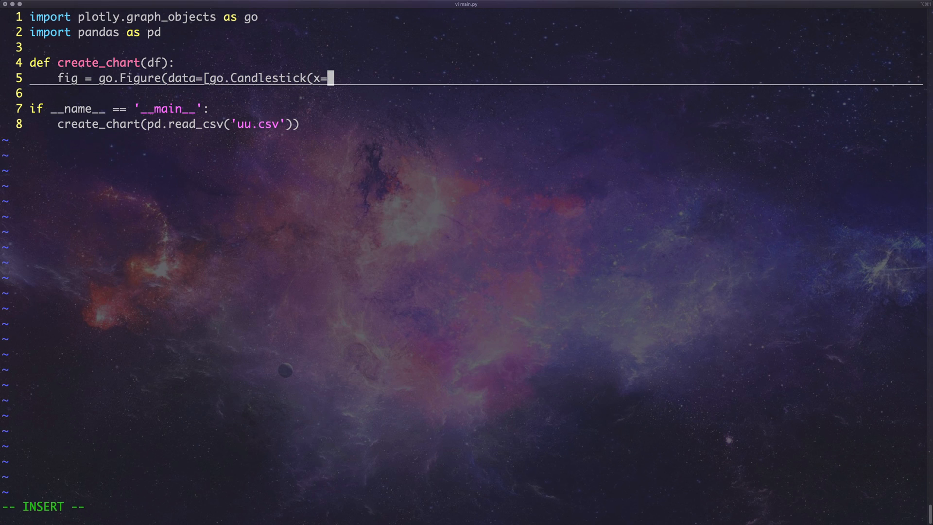
type("df")
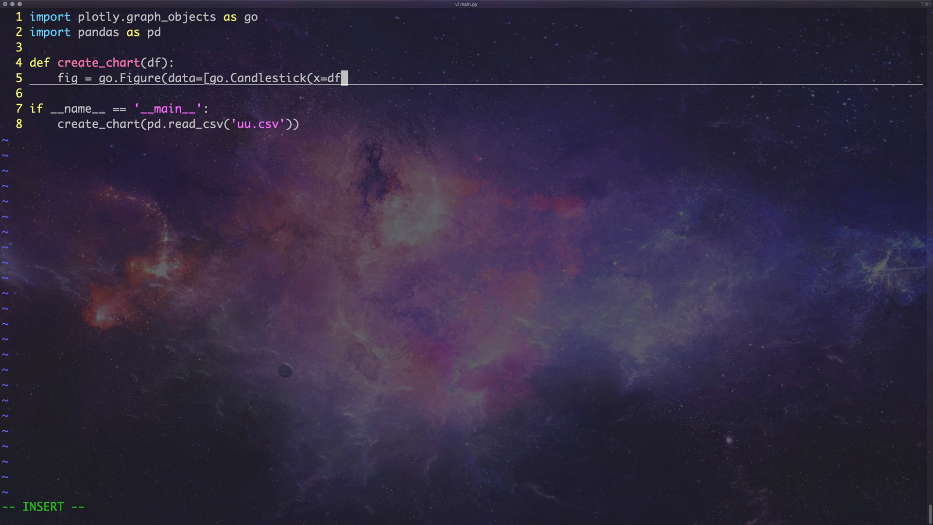
Finish the x=df['date'] argument and add open=df['Open'] on a new line.
type("]'")
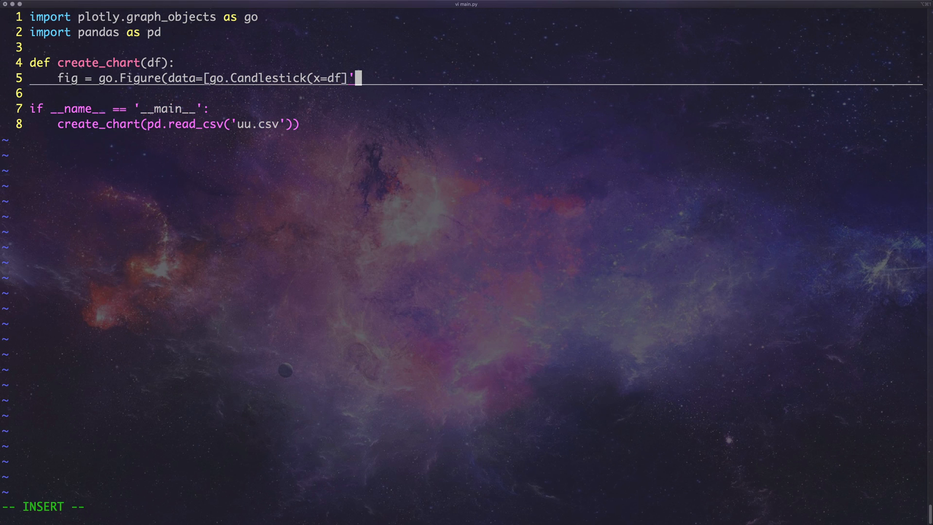
type("['date'")
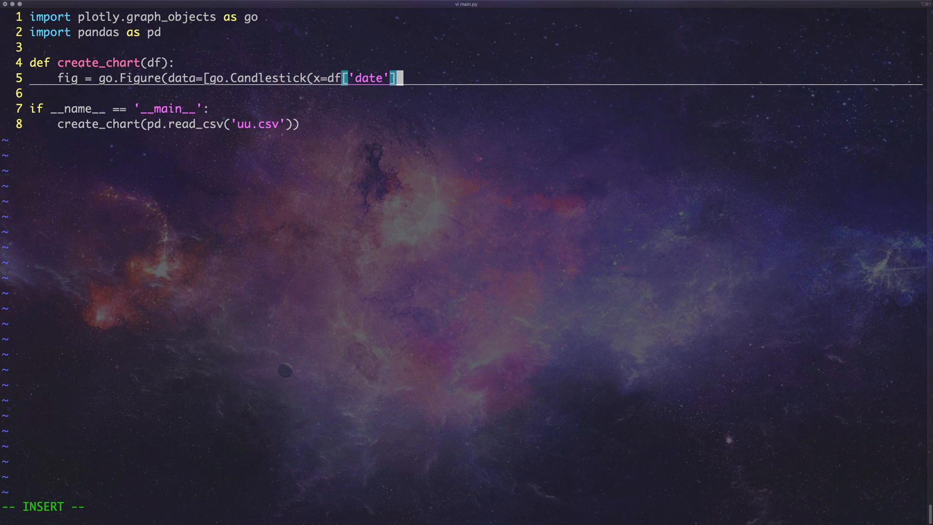
type(",")
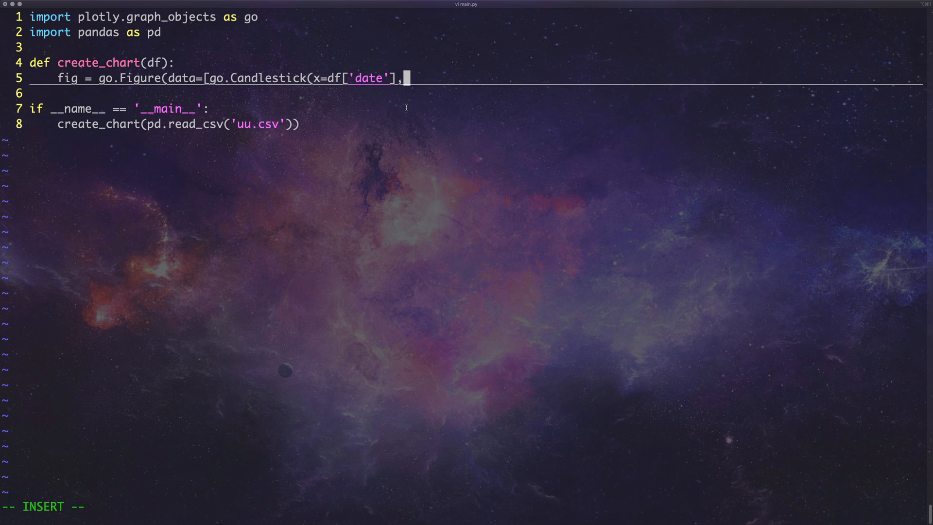
key("Return")
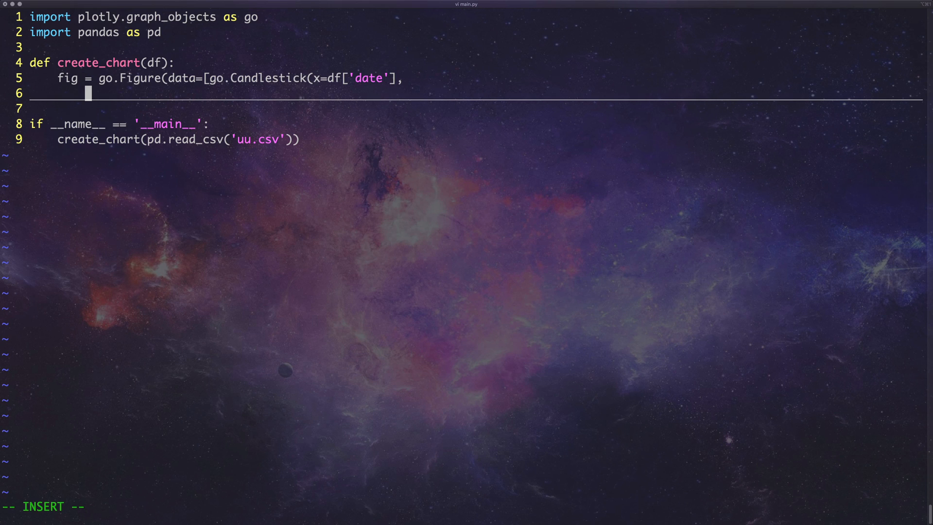
type("opn")
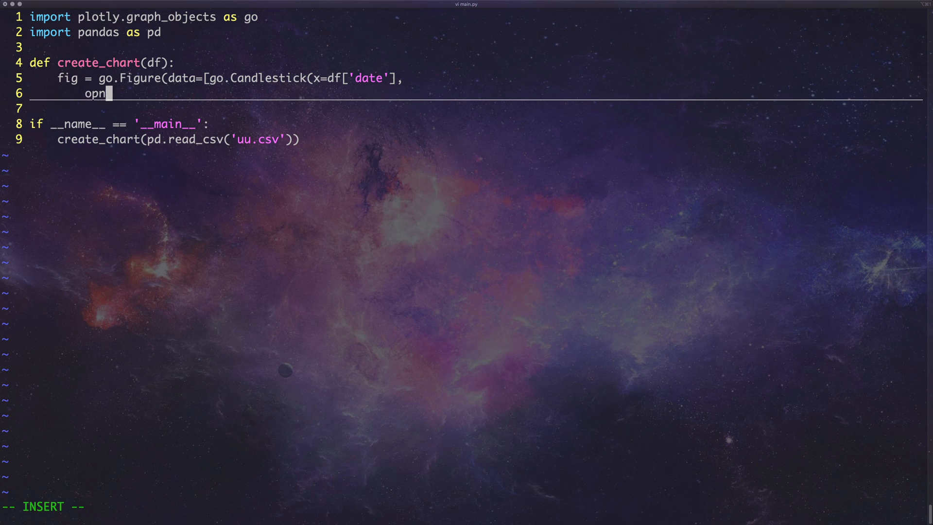
type("e")
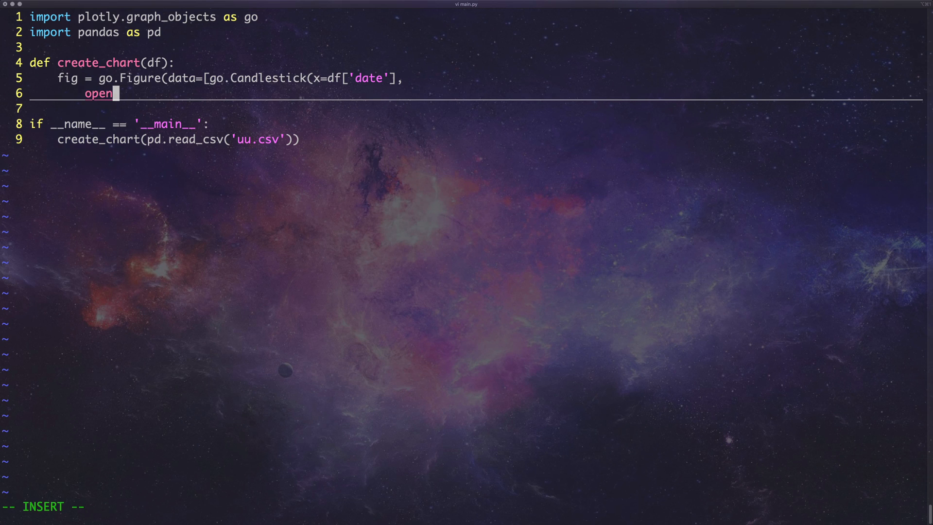
type("=df =")
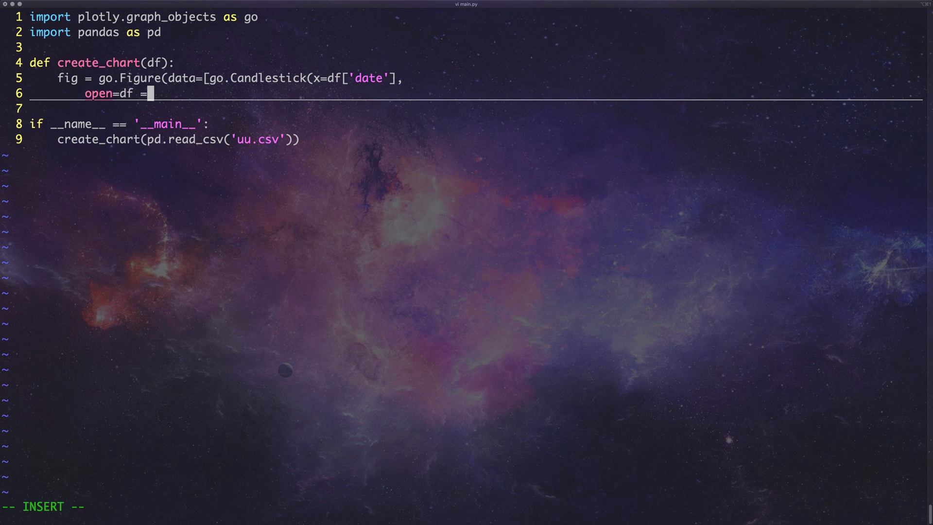
type("[")
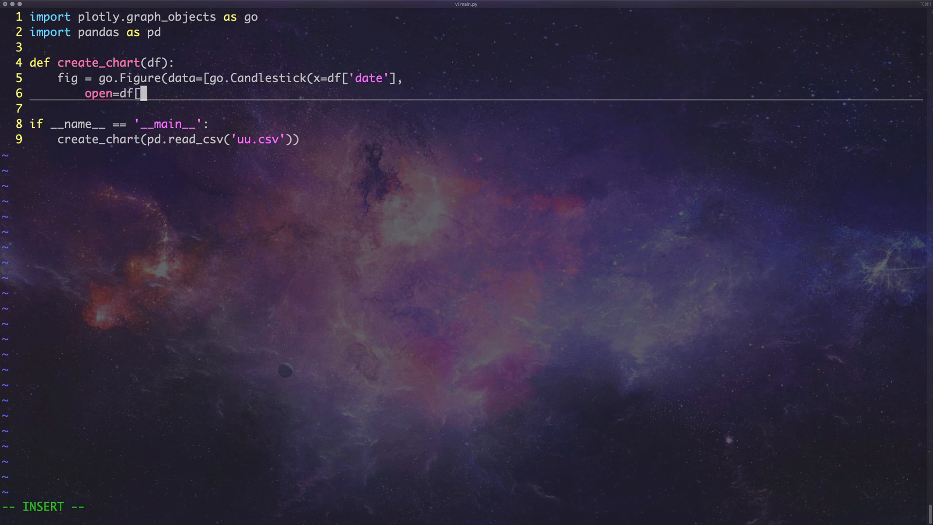
type("'Open'],")
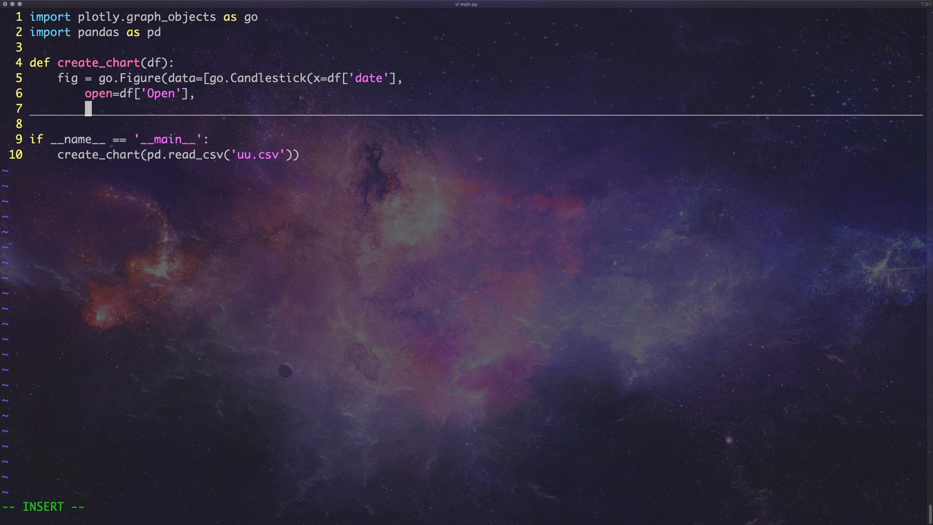
Add the high and low arguments from the High and Low columns.
type("high =")
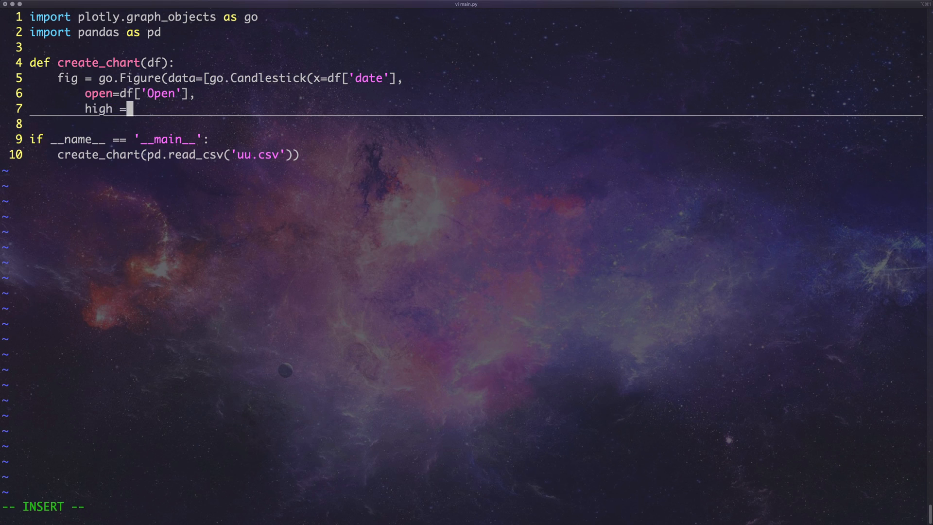
type("df")
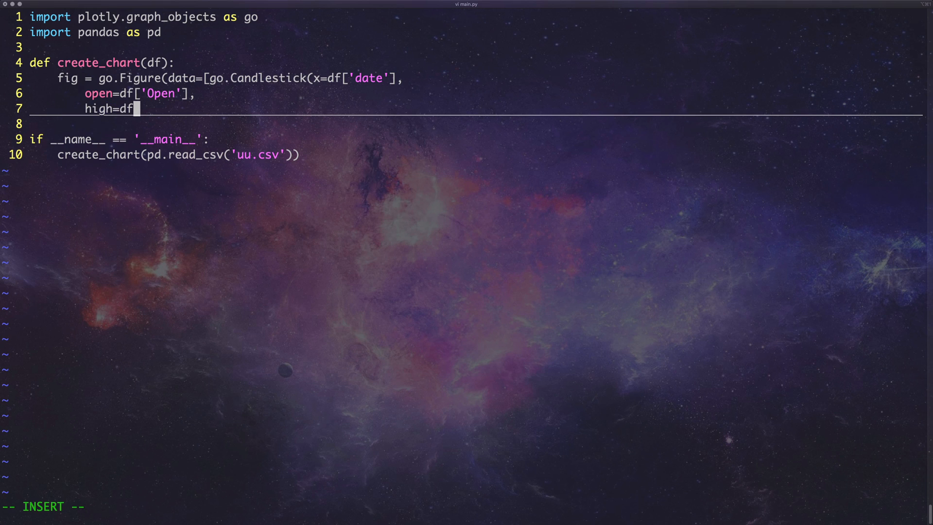
type("[")
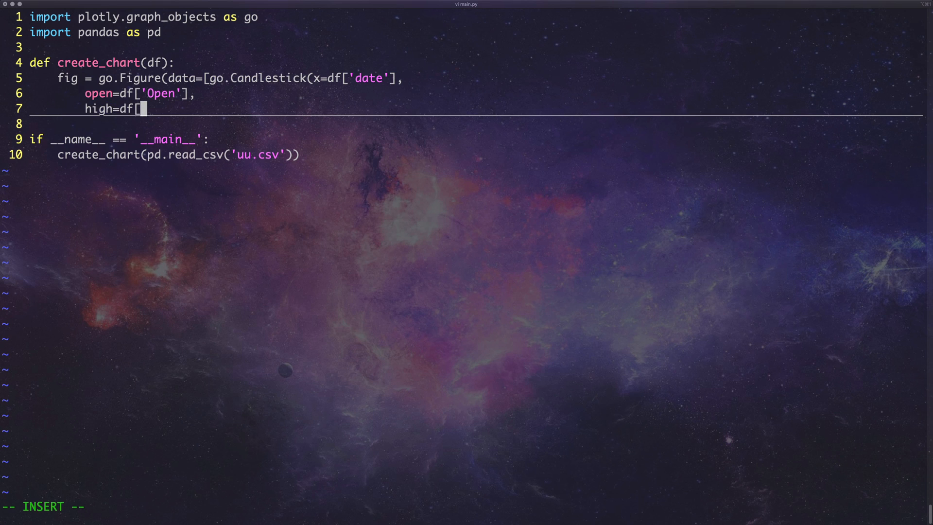
type("'High")
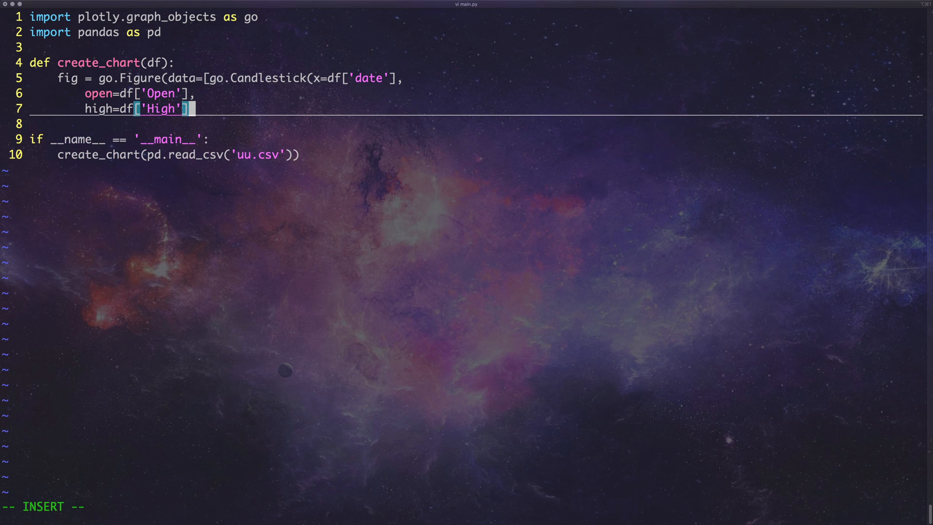
type(",")
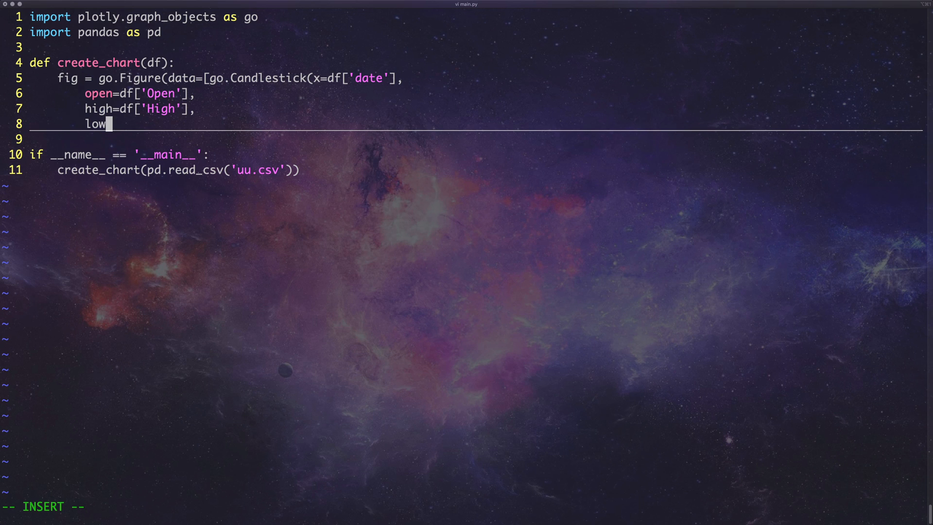
type("=df['")
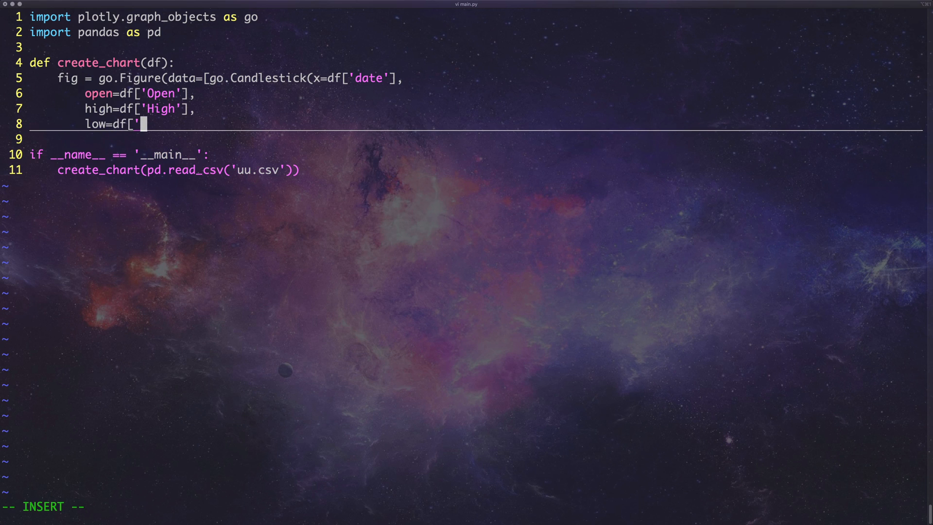
type("Low'],")
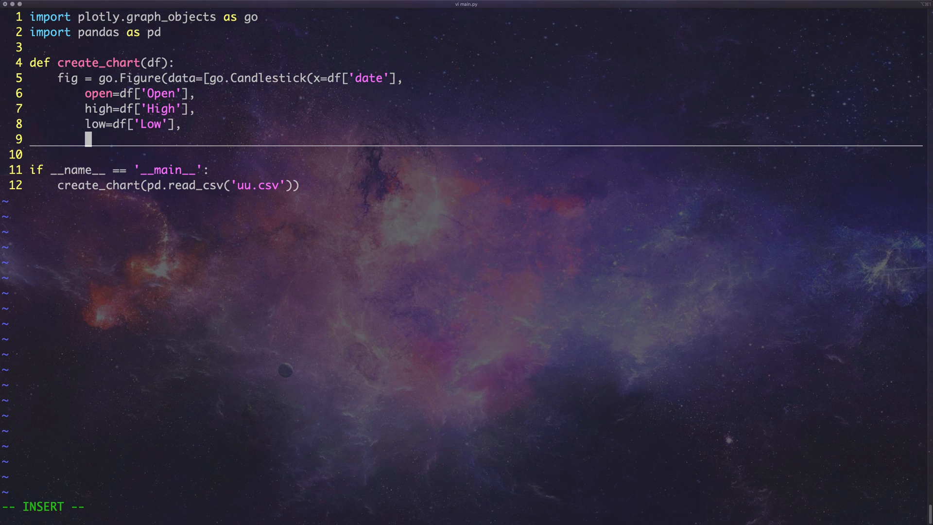
Add close=df['Close'] to the Candlestick call.
type("close")
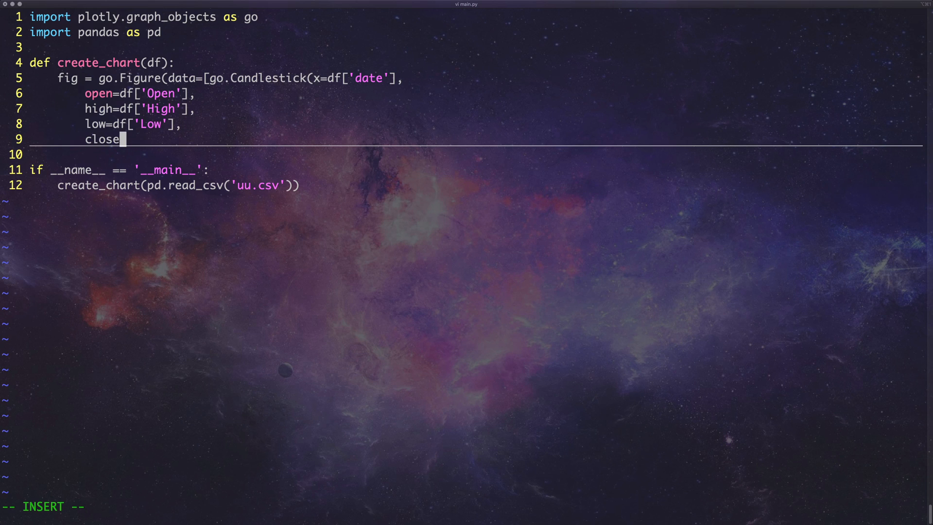
type("=")
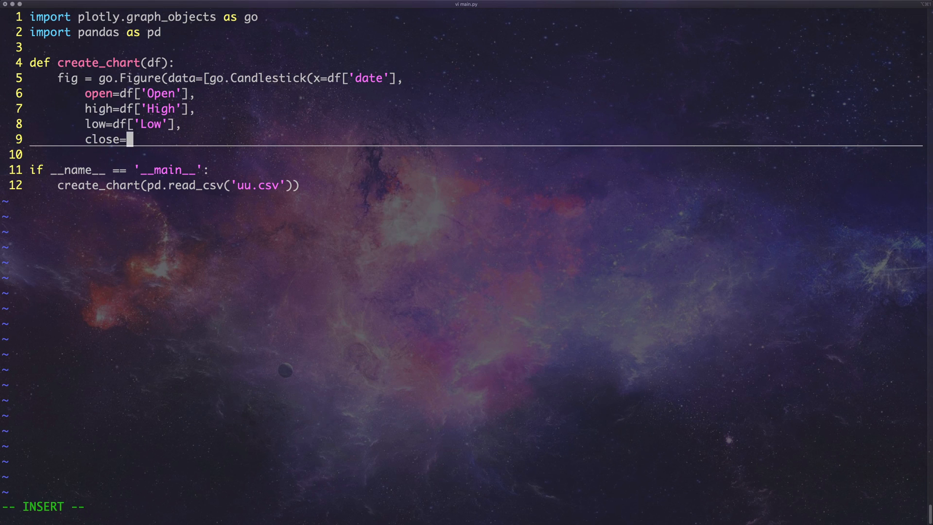
type("df")
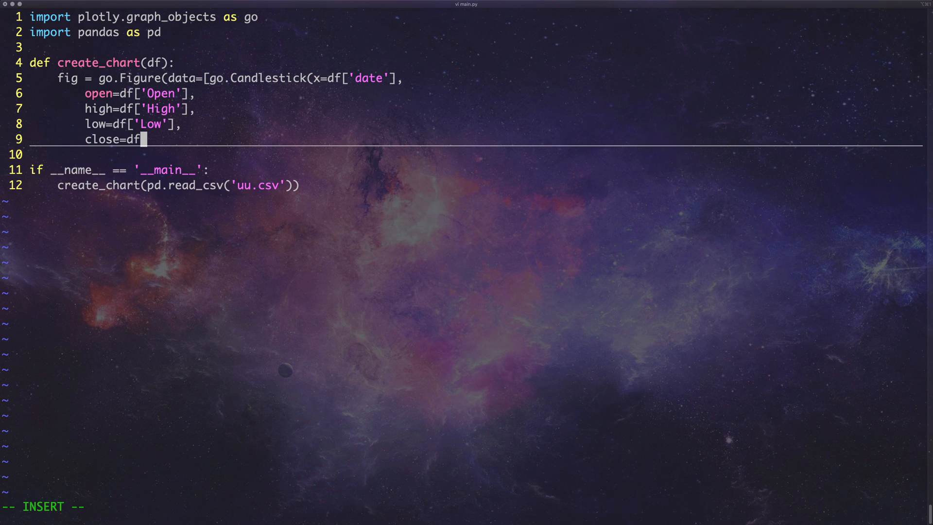
type("['Cl")
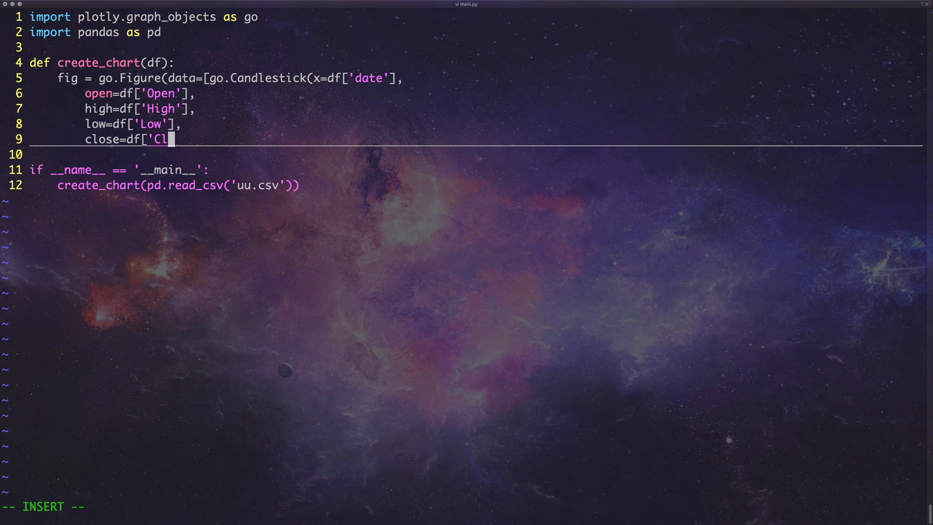
type("ose']")
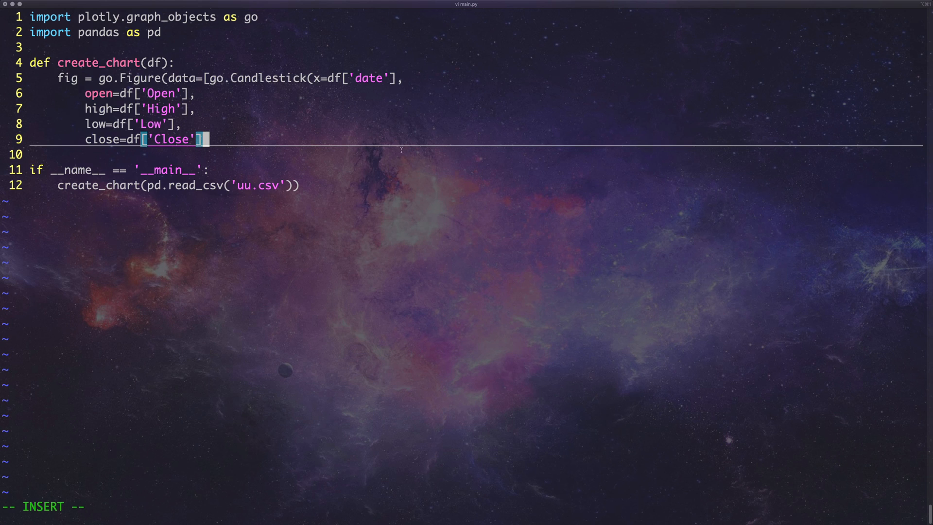
mouse_move(380, 173)
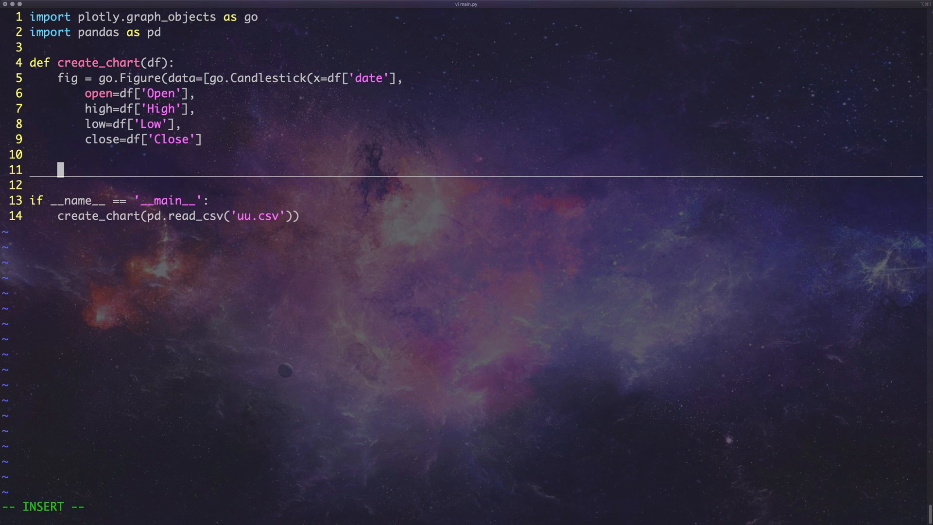
Add a fig.show() line after the figure definition.
type("fig.show")
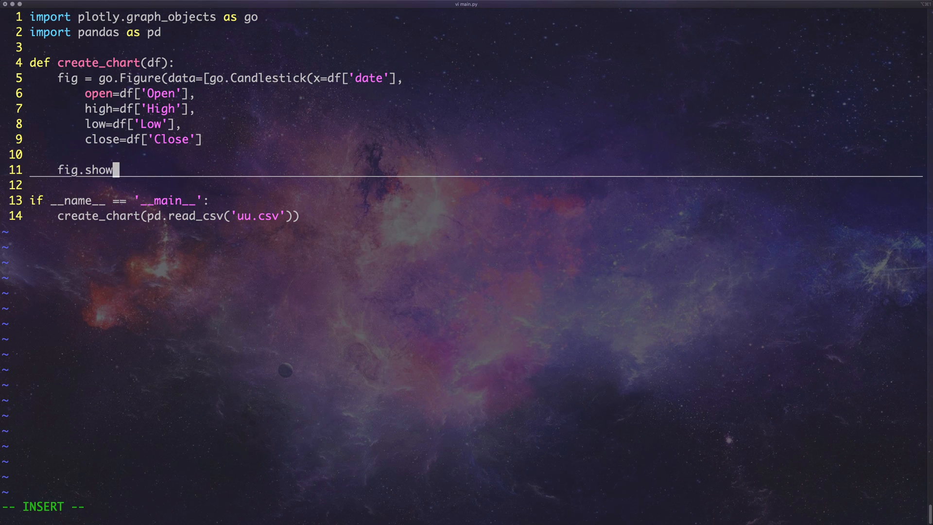
type("()")
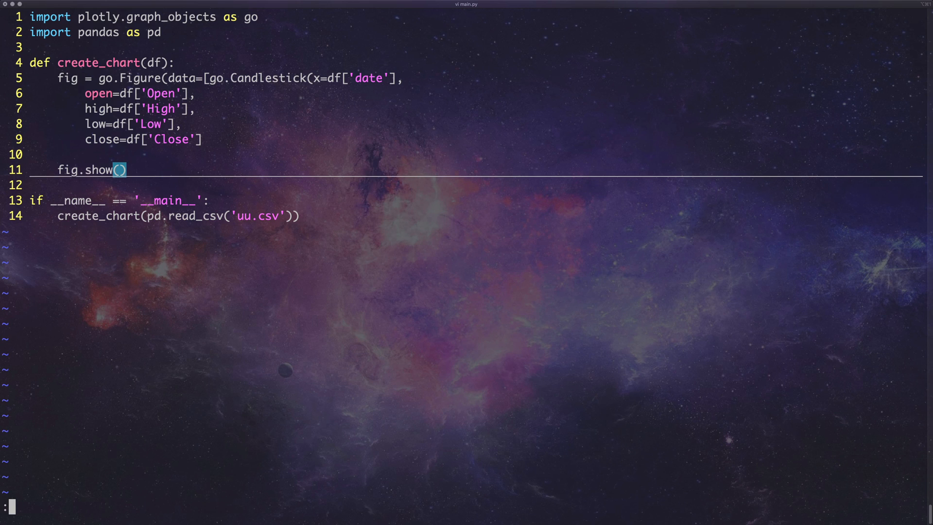
Run :!python main.py, get a SyntaxError at line 11, and resume editing.
type("!")
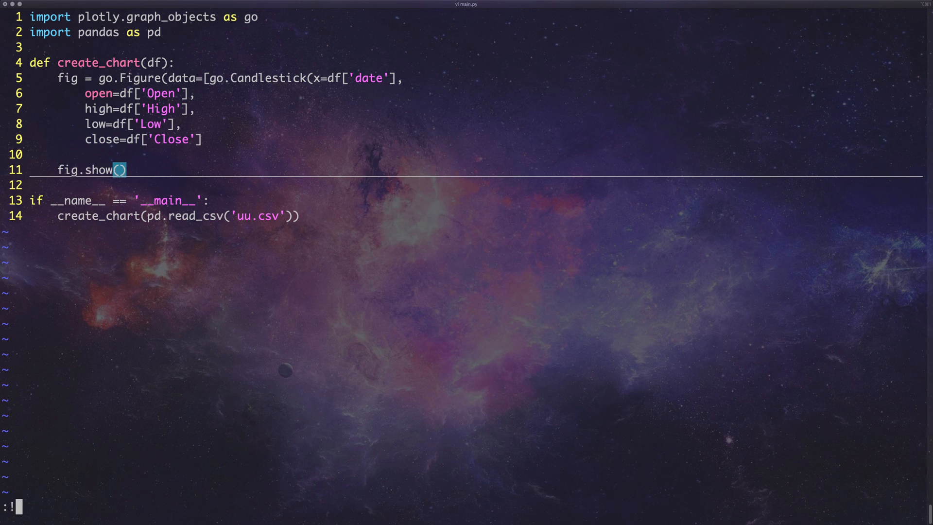
type("python")
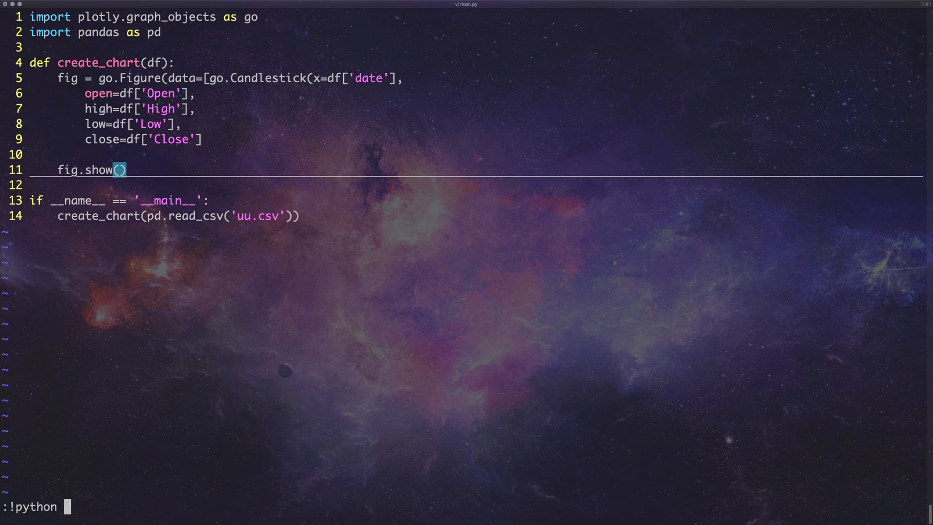
type("main.py")
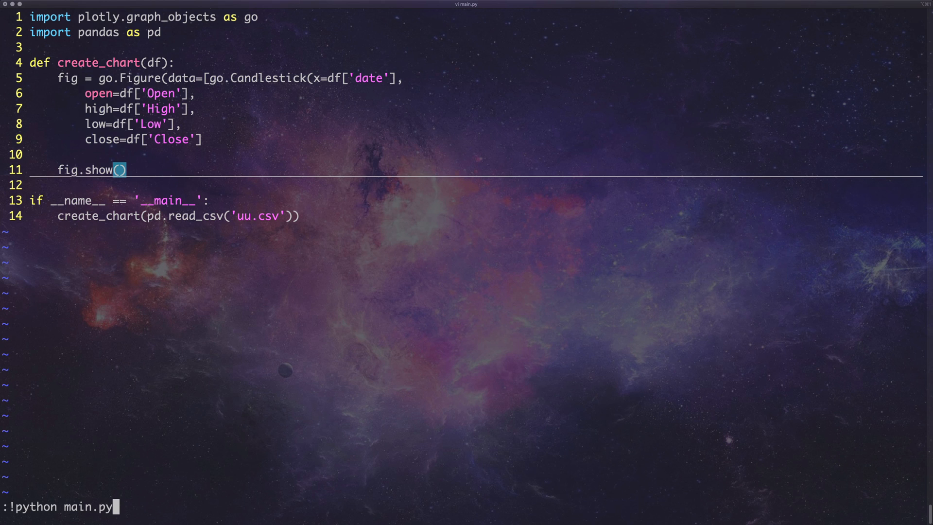
key("Return")
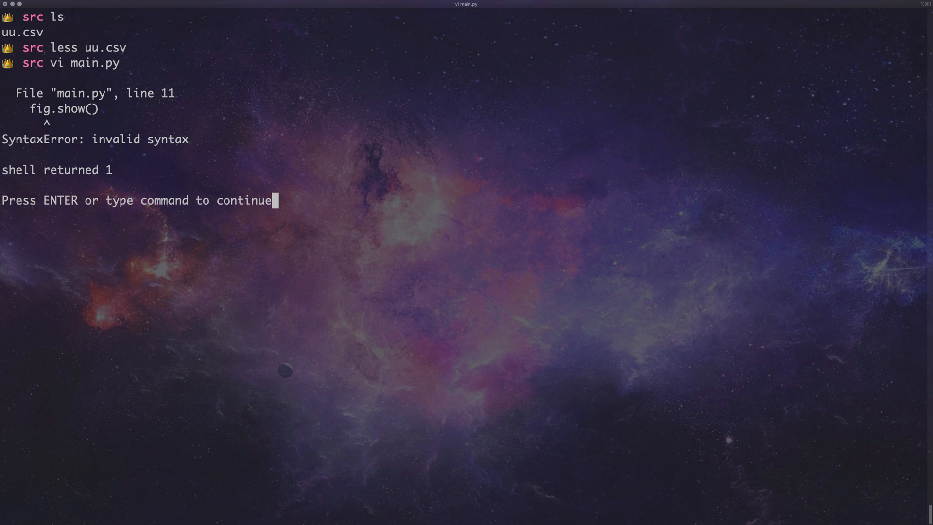
key("Return")
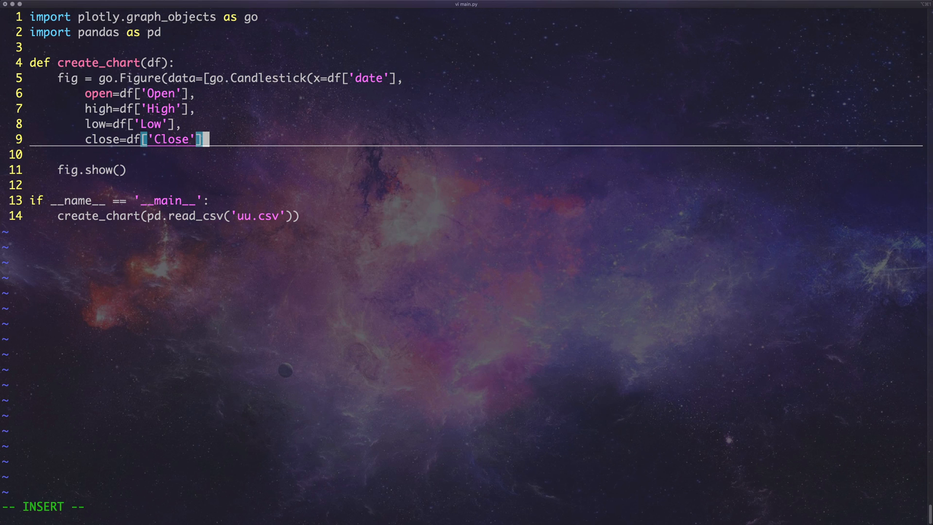
Add the missing ')', rerun main.py, get an ImportError for plotly.graph_objects, and exit to the shell.
type(")])")
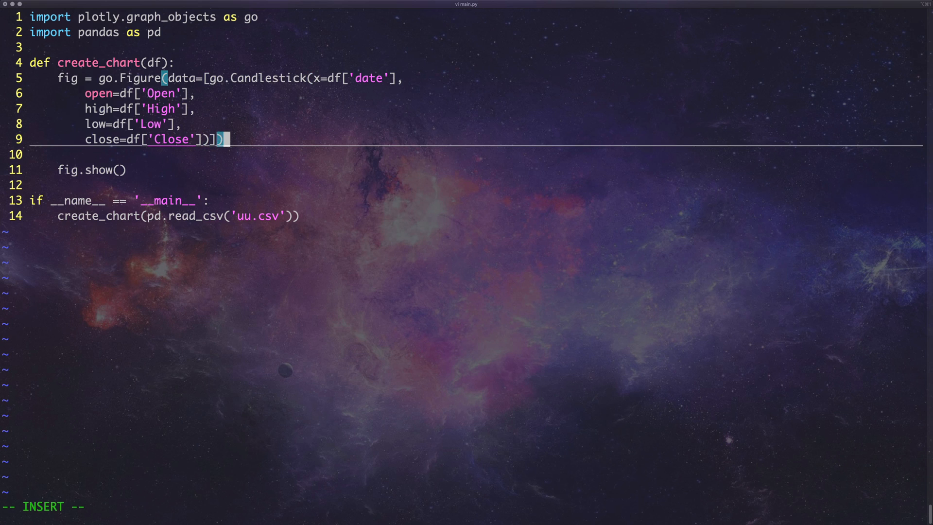
type(":!python main.py")
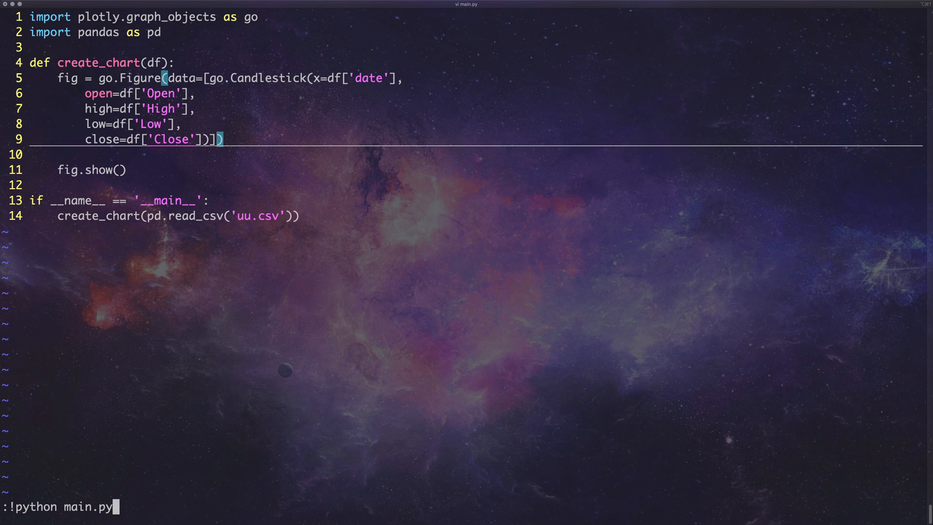
key("Return")
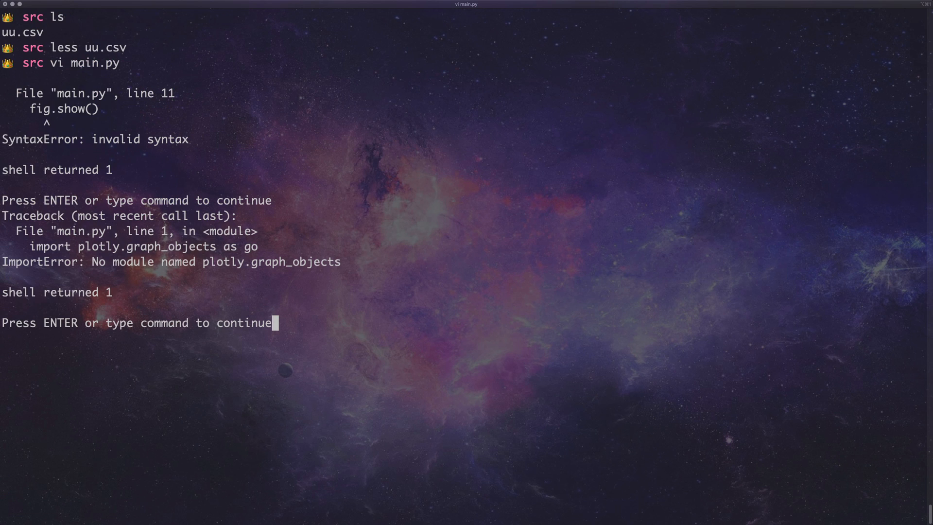
key("Return")
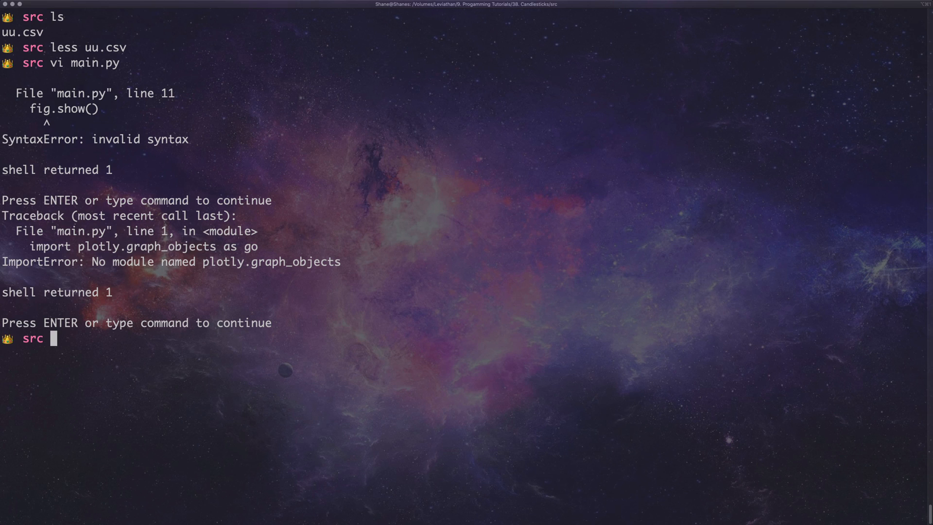
Run main.py with python to render uu.csv as a 2005–2020 candlestick chart in the browser.
type("pytho")
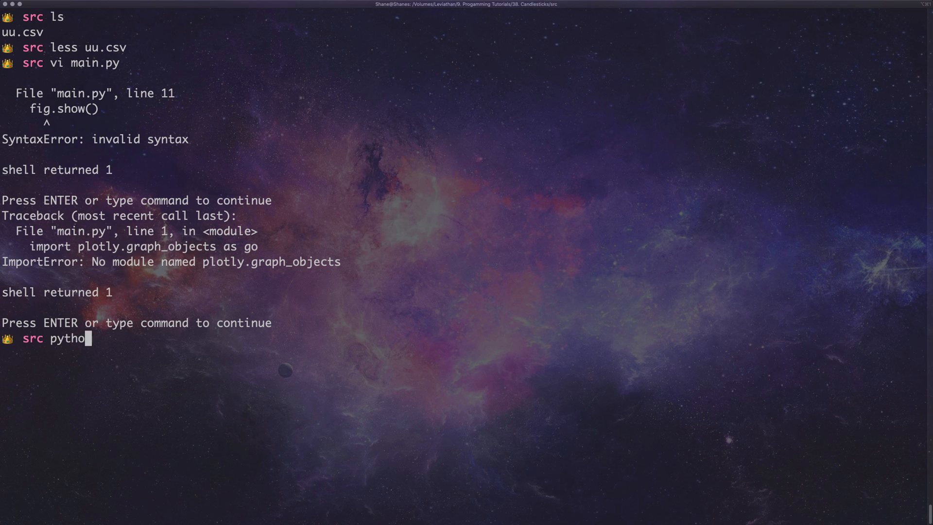
type("n")
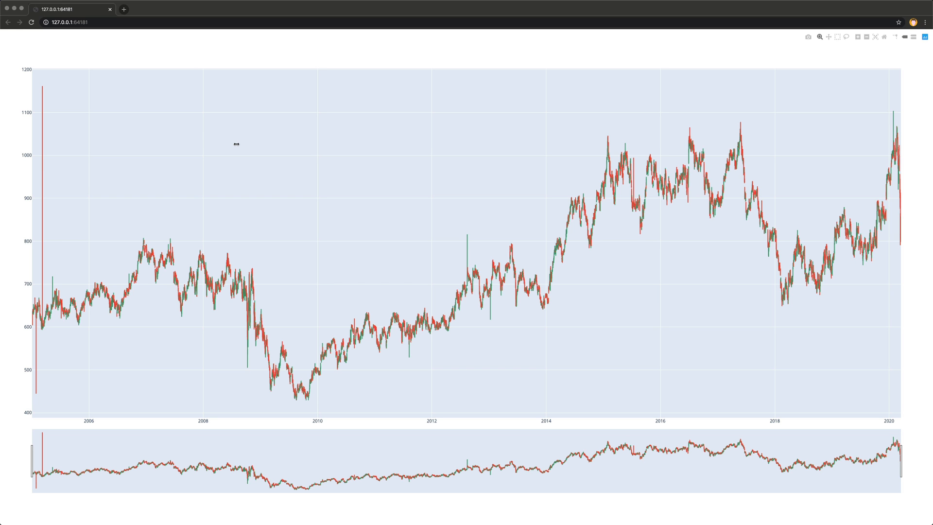
mouse_move(231, 148)
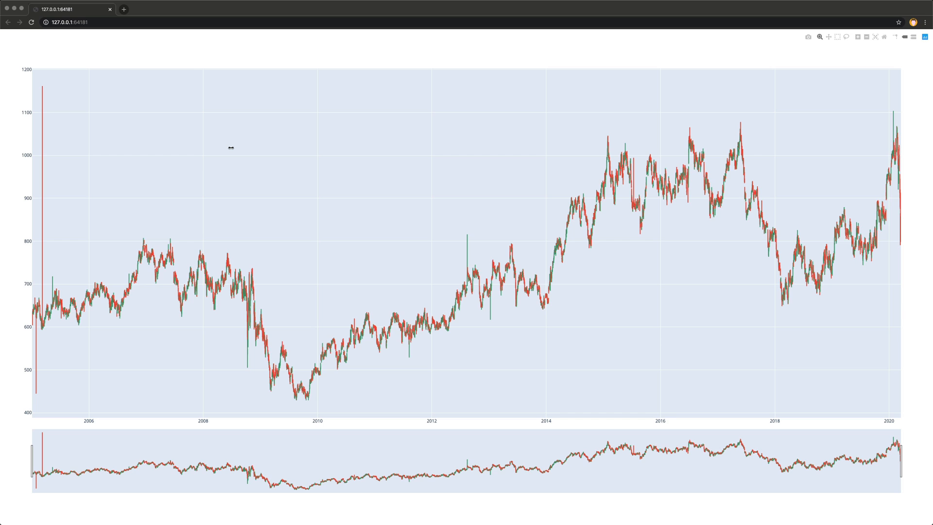
mouse_move(261, 401)
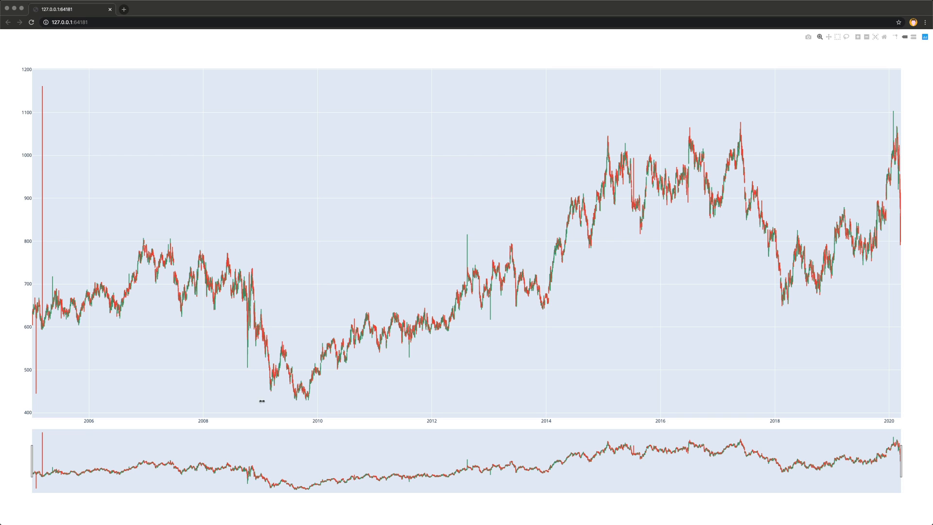
mouse_move(725, 457)
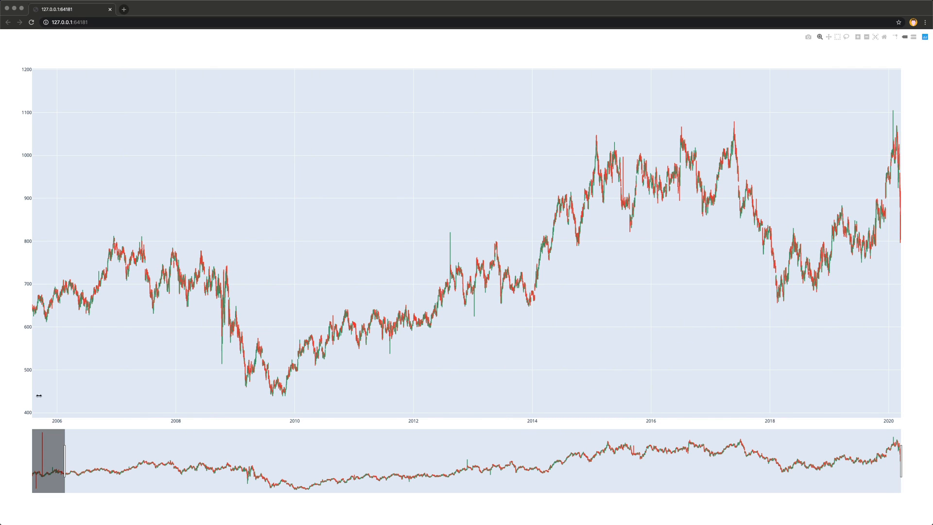
mouse_move(181, 240)
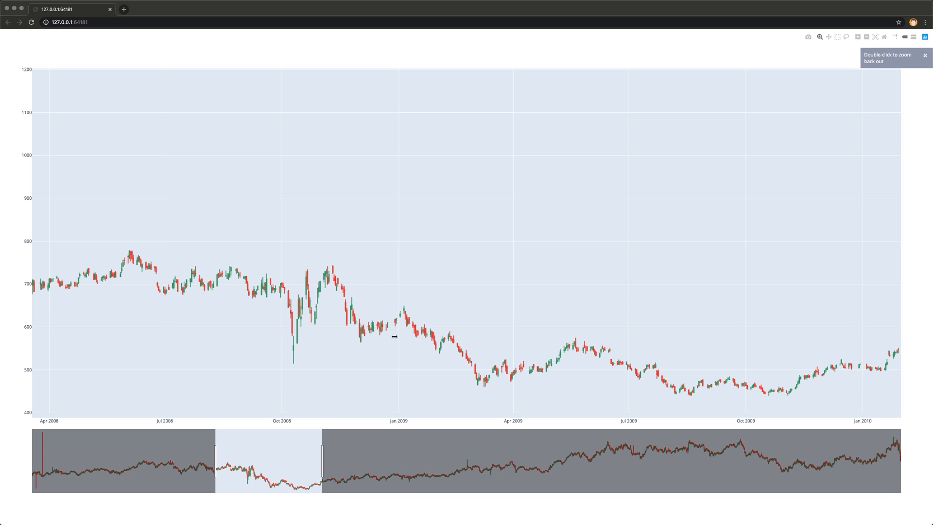
mouse_move(714, 458)
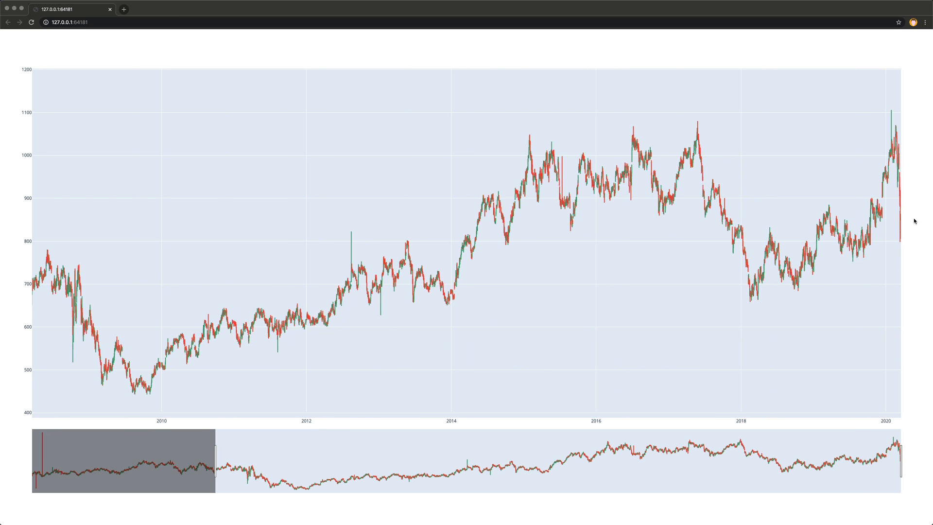
mouse_move(898, 203)
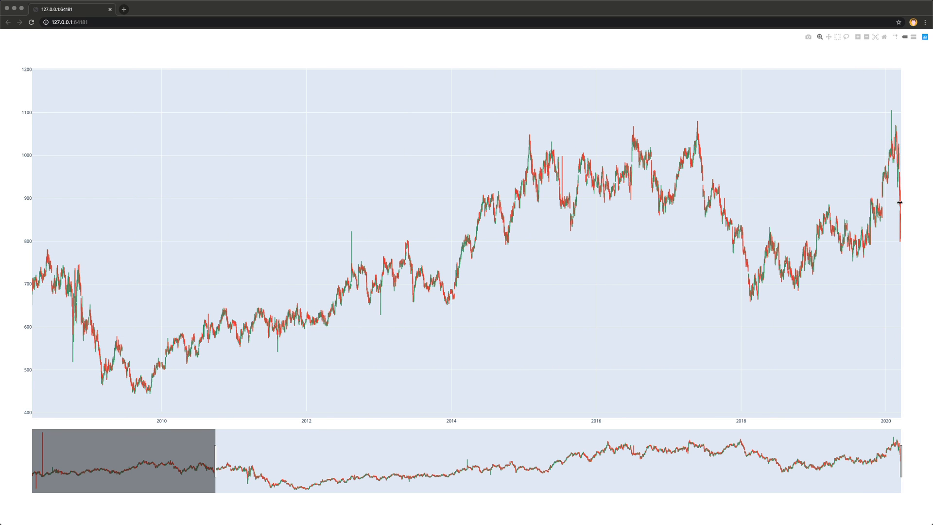